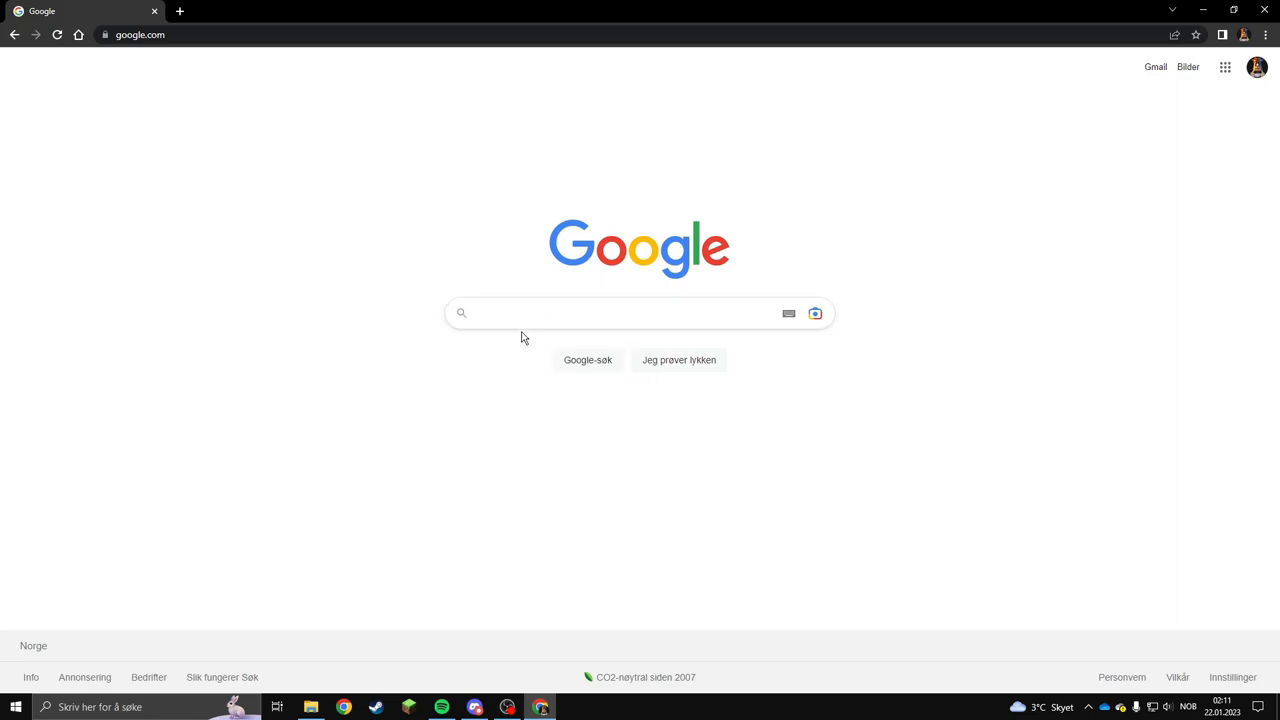
Search Google for 'caribbean admiral'
type("car")
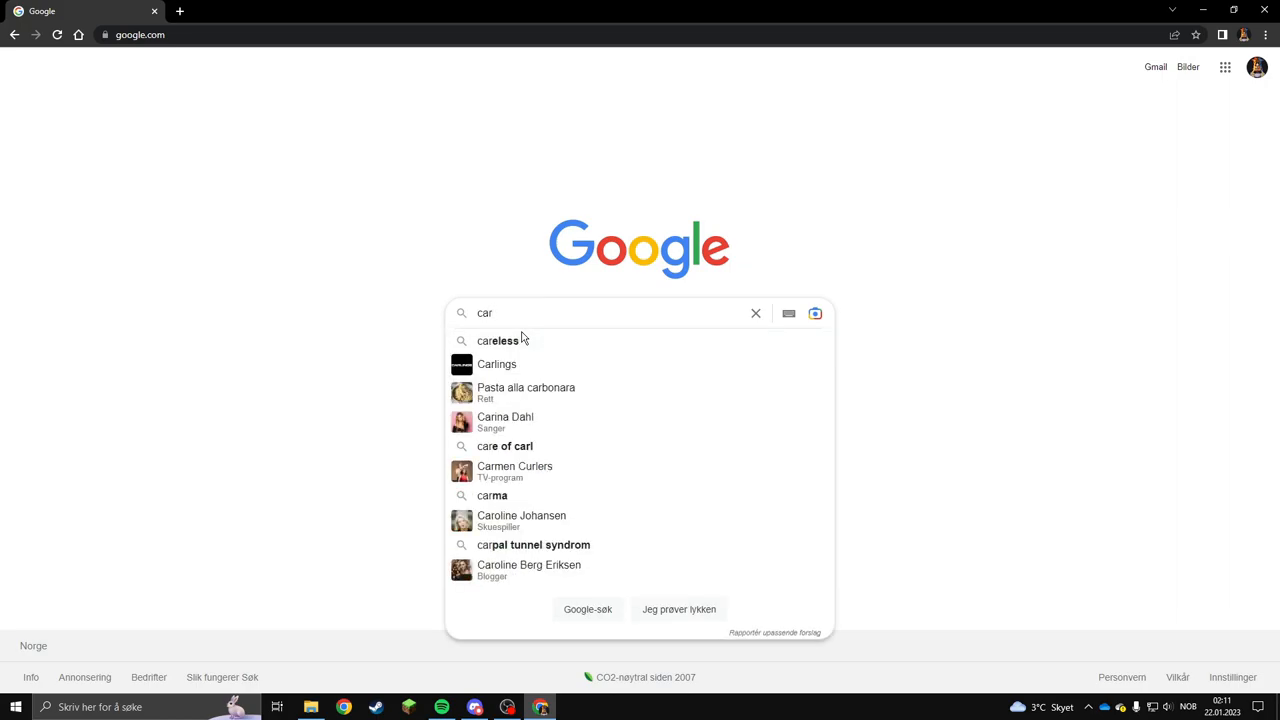
type("aribbean admiral")
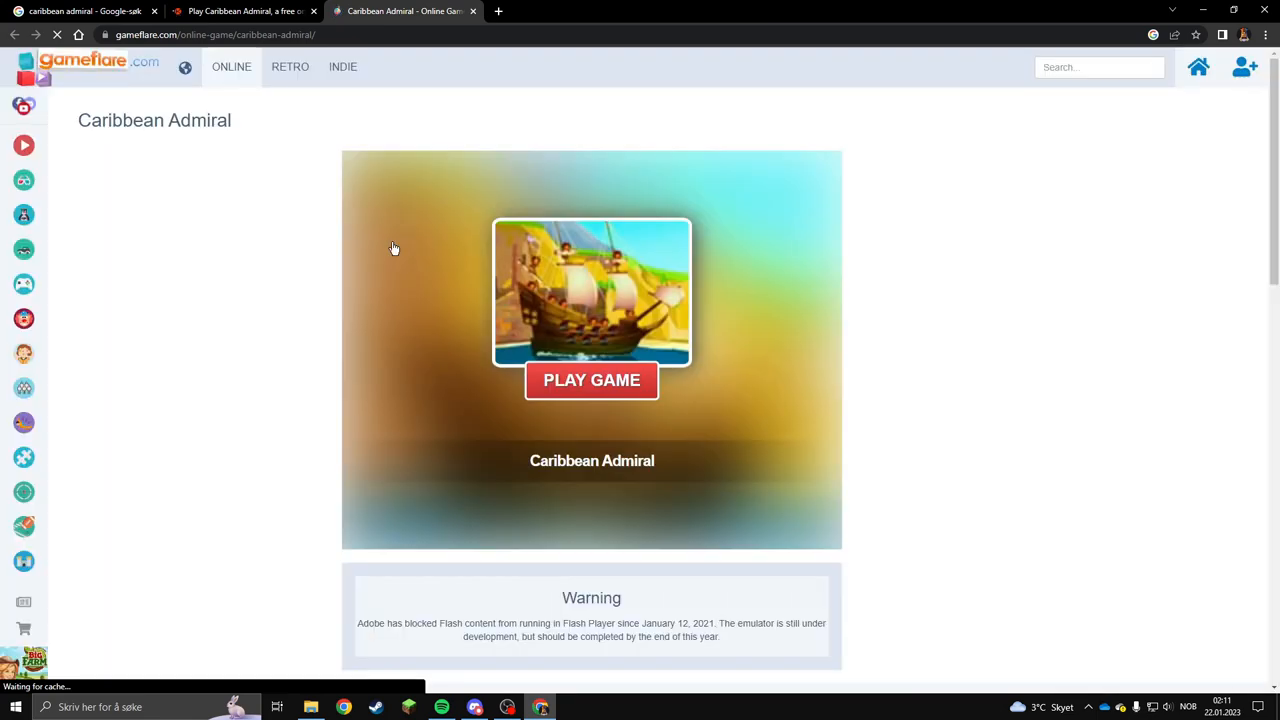
Launch Caribbean Admiral on Gameflare and run it anyway past the Ruffle warning
left_click(591, 380)
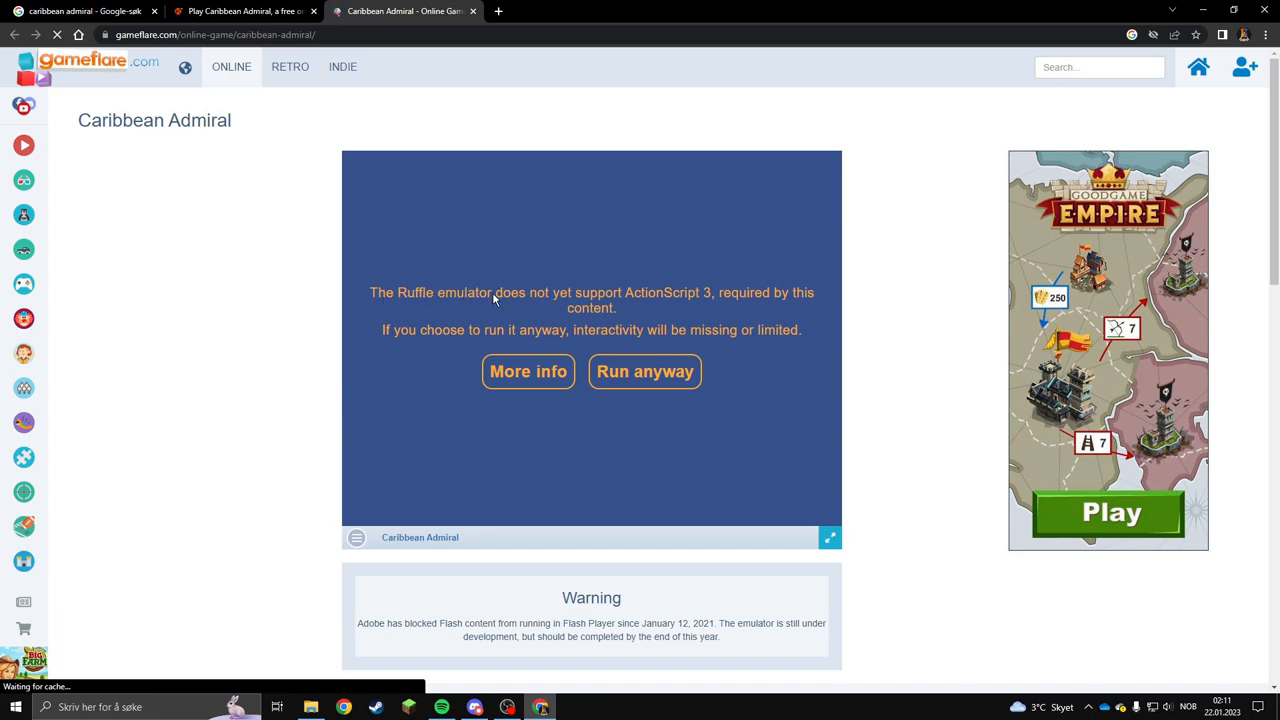
mouse_move(660, 300)
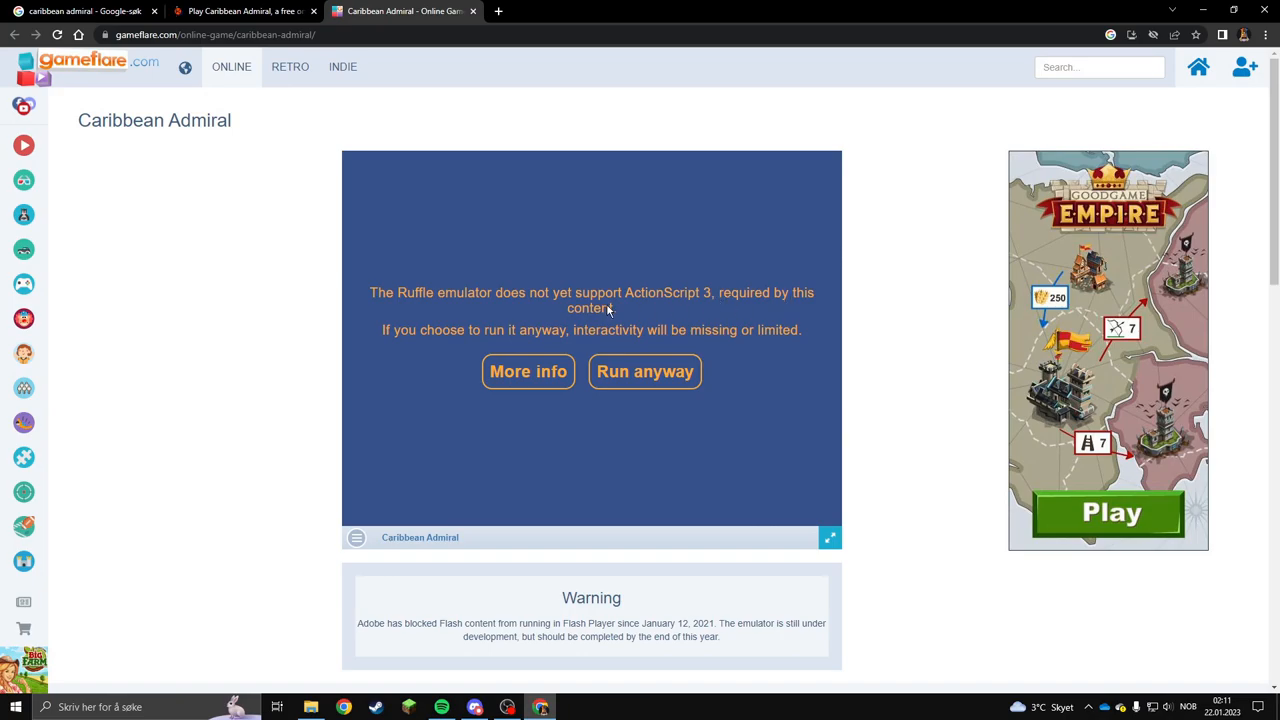
mouse_move(535, 326)
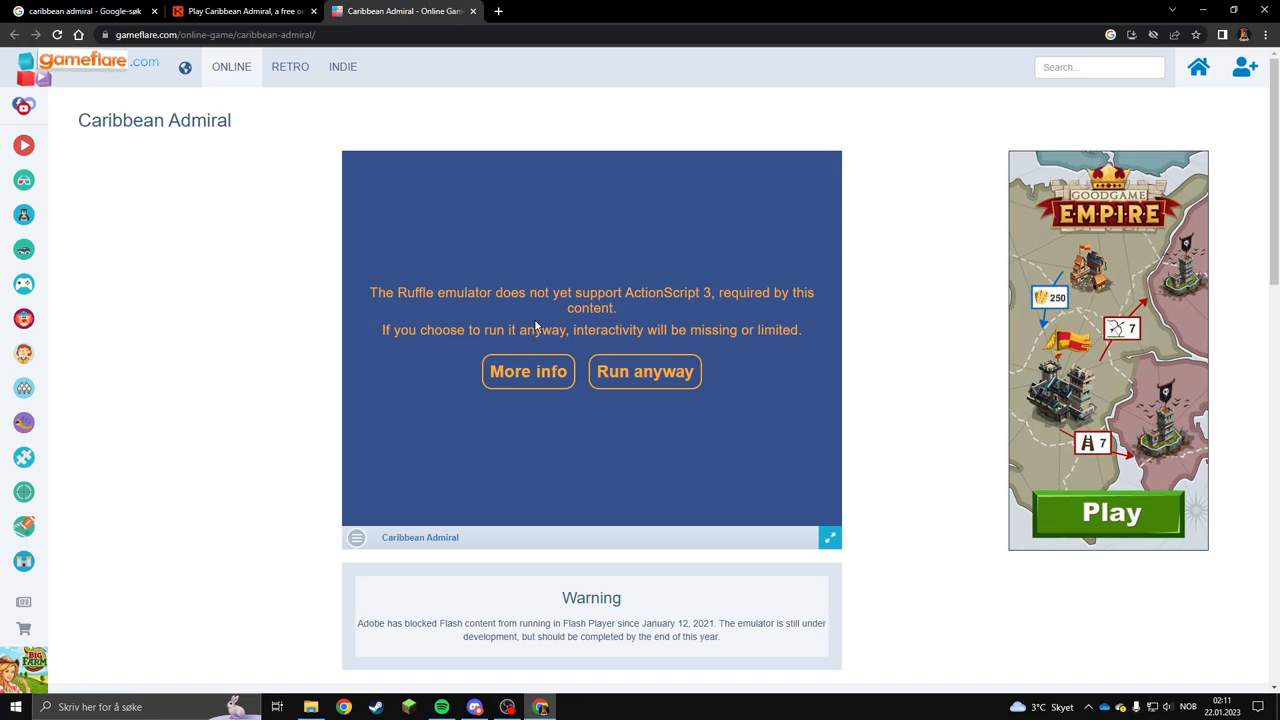
mouse_move(79, 119)
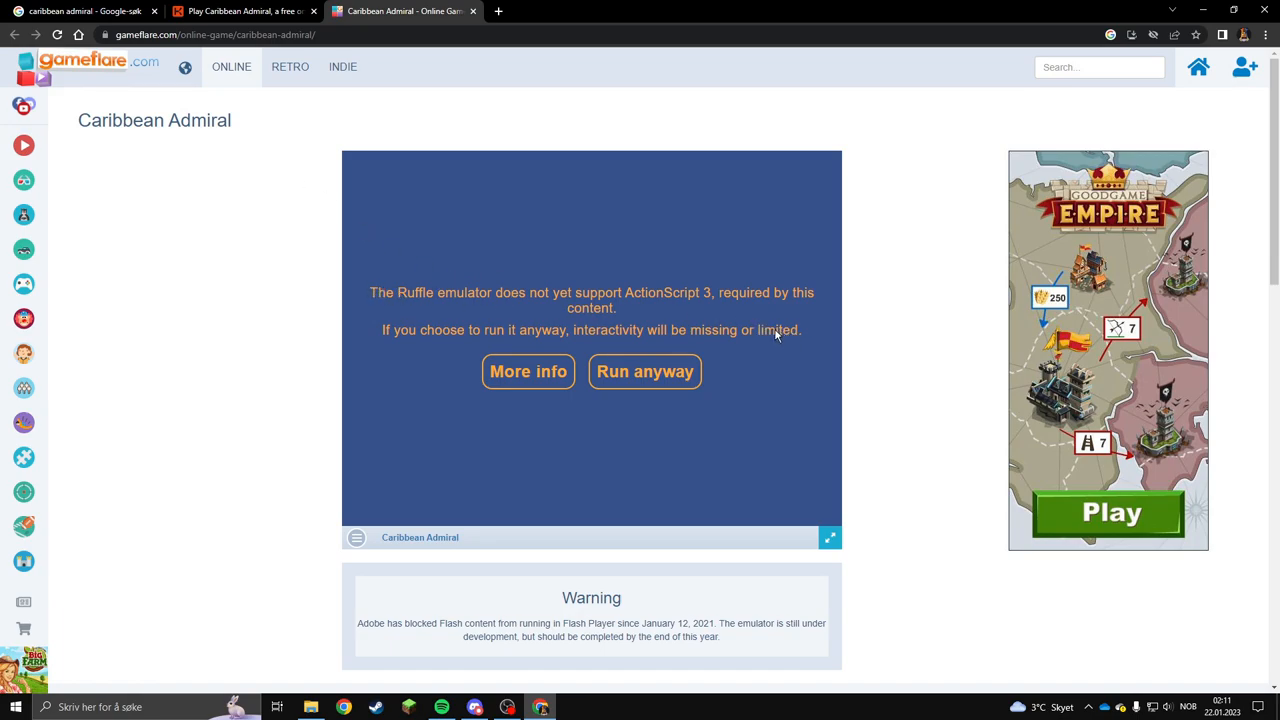
mouse_move(645, 371)
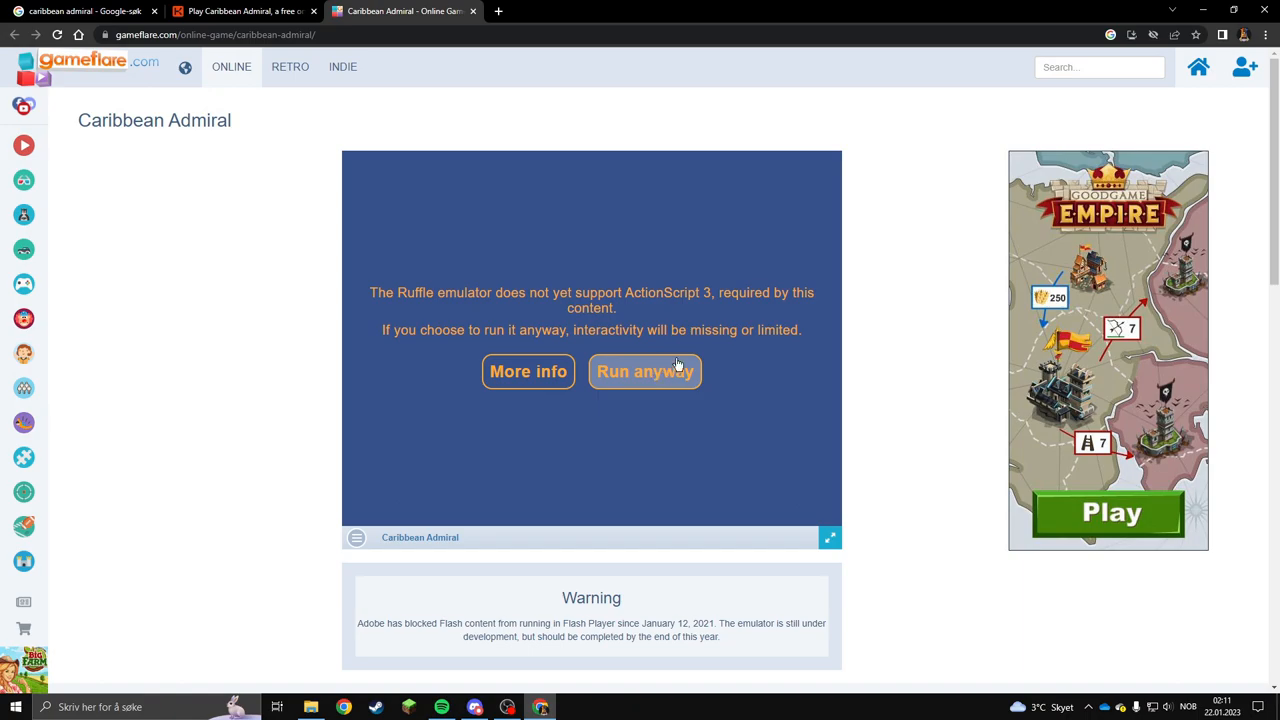
left_click(645, 371)
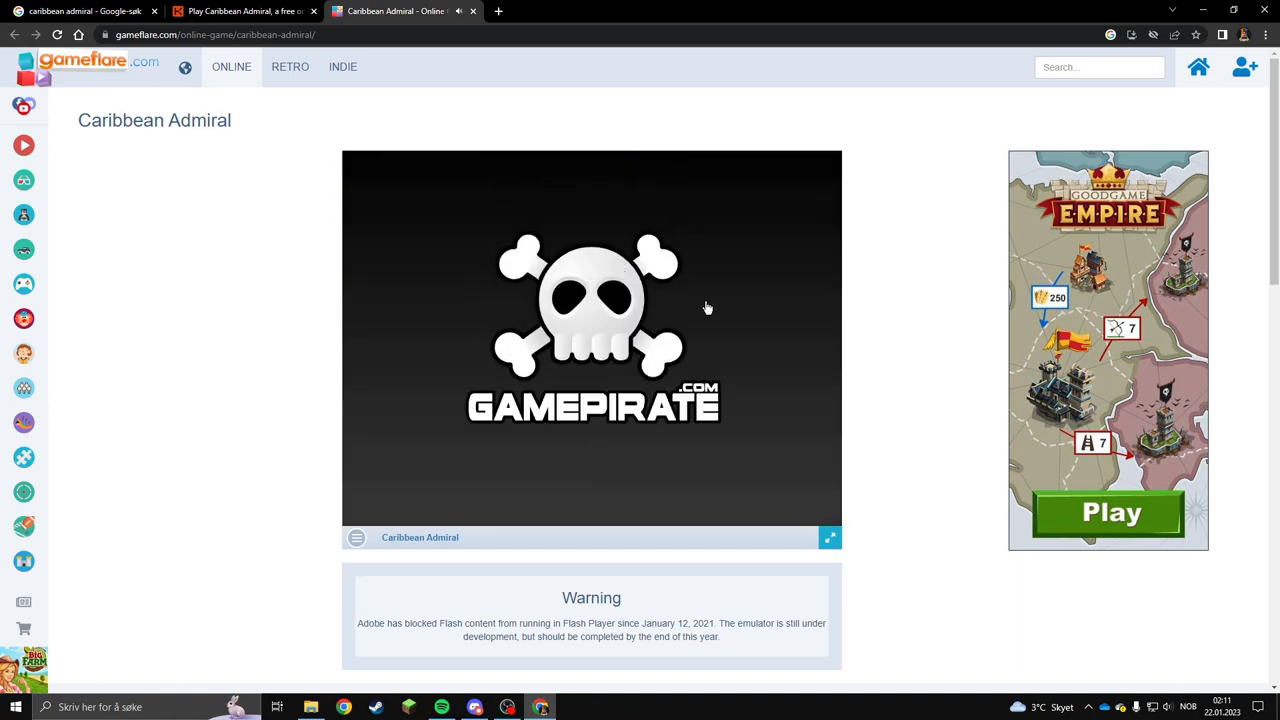
mouse_move(754, 232)
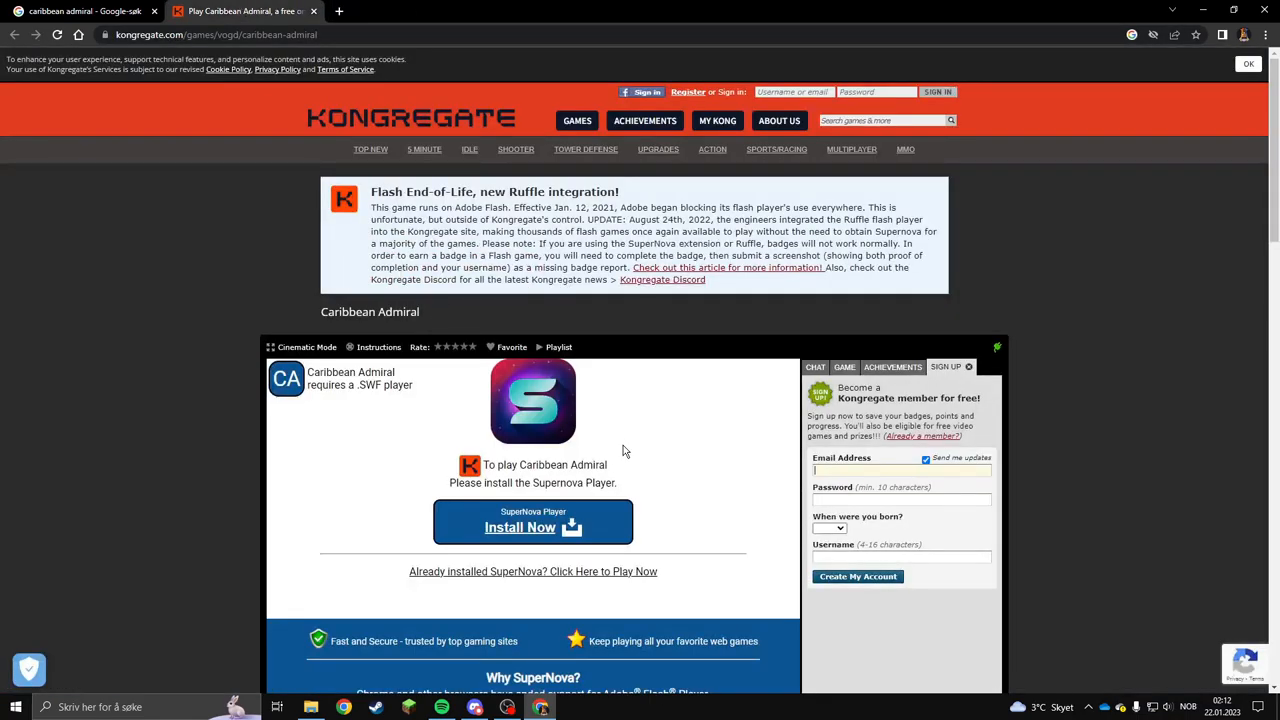
mouse_move(570, 435)
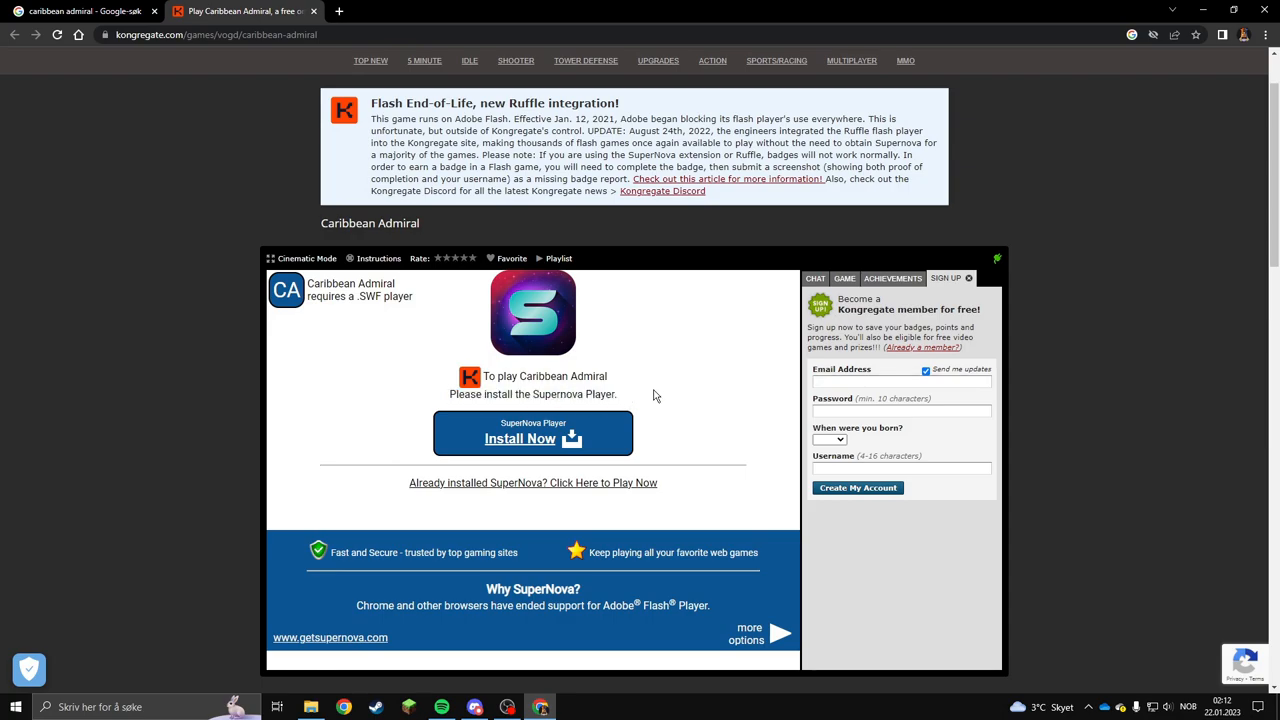
mouse_move(540, 315)
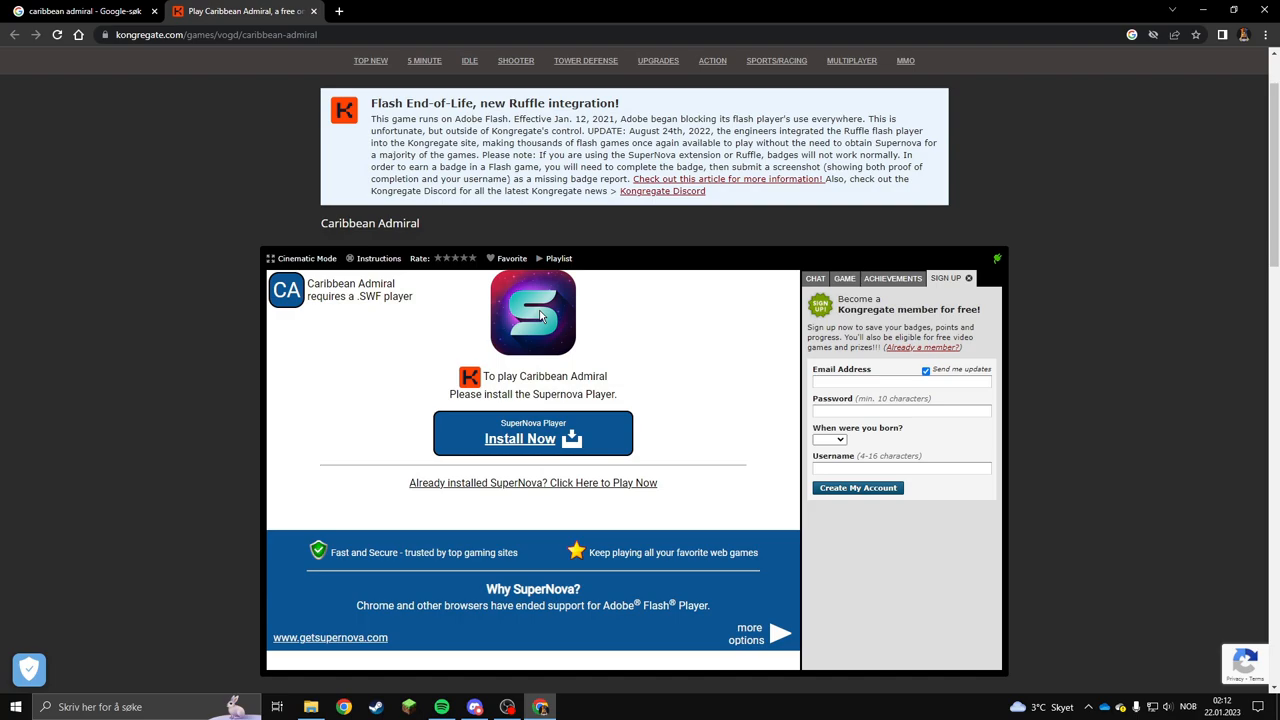
mouse_move(540, 315)
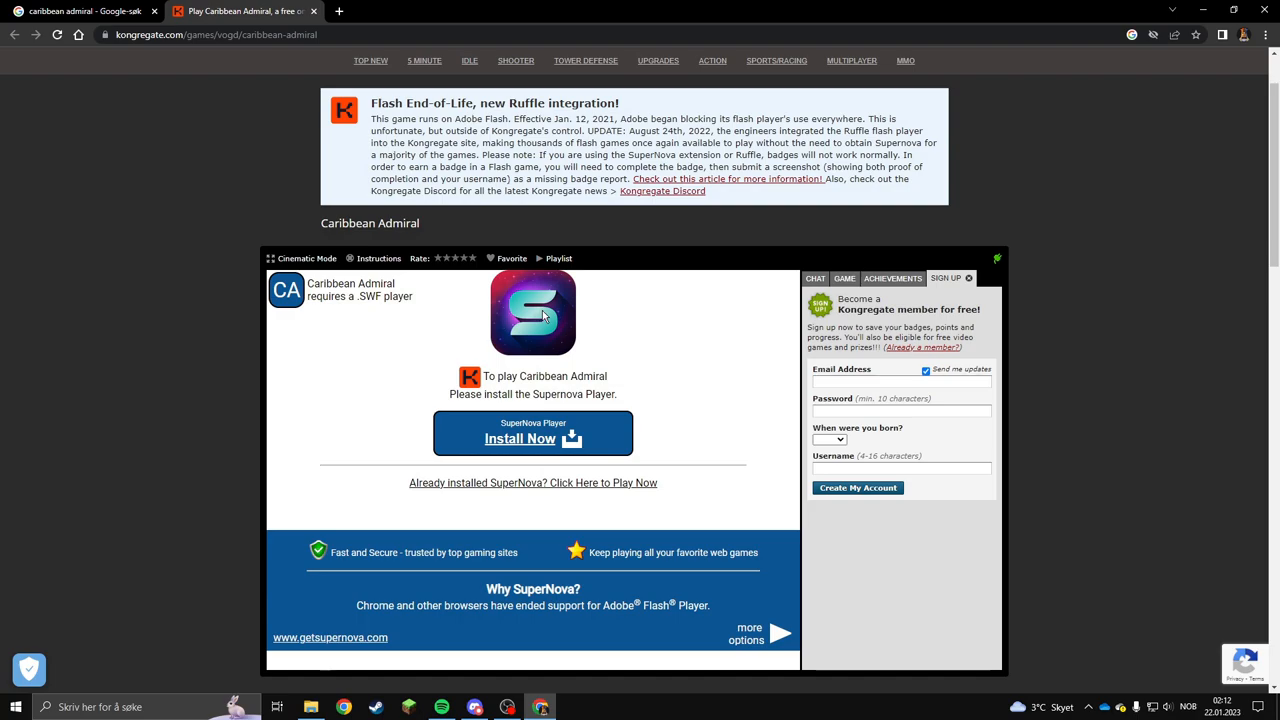
mouse_move(463, 292)
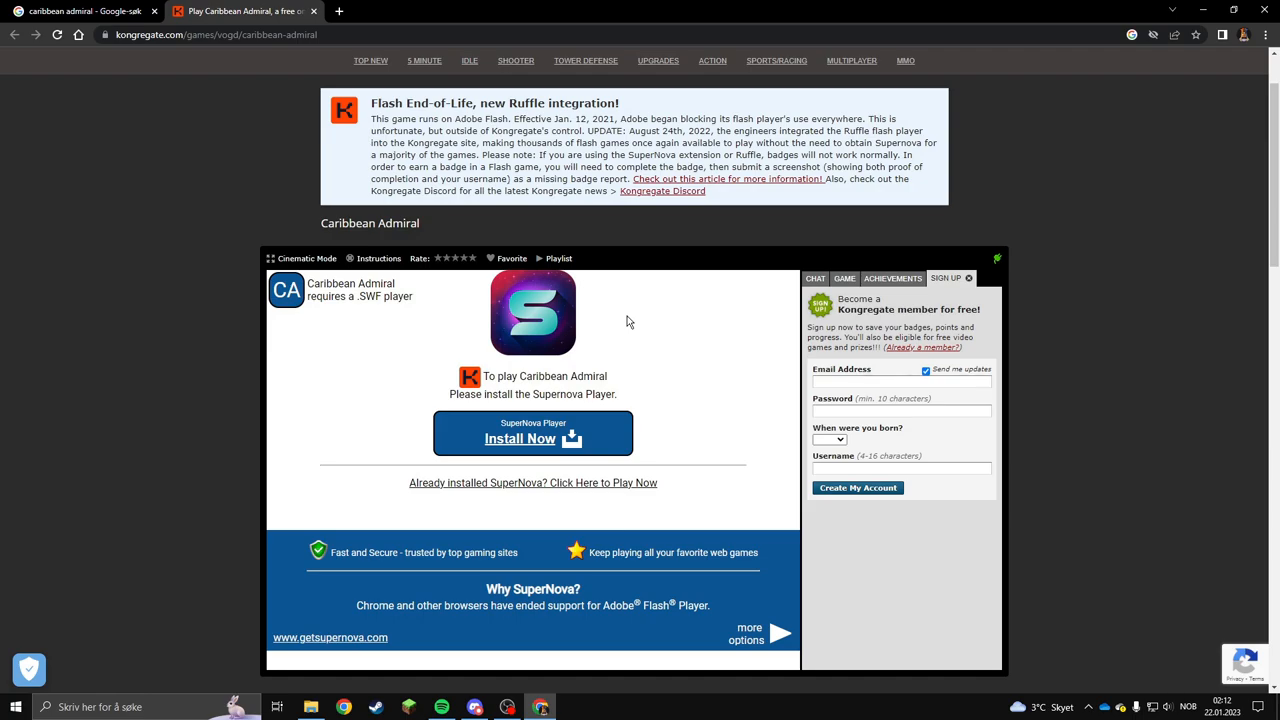
mouse_move(500, 284)
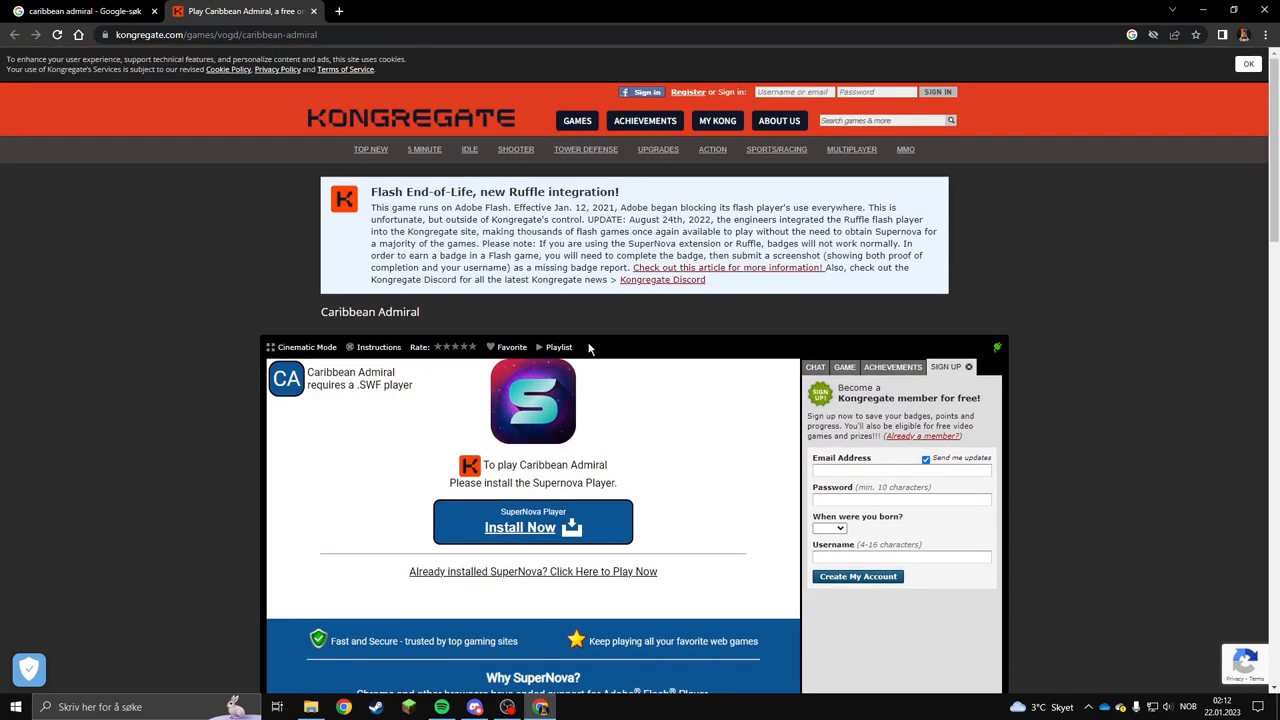
Leave the Supernova-only Kongregate page to begin a new web search
left_click(85, 11)
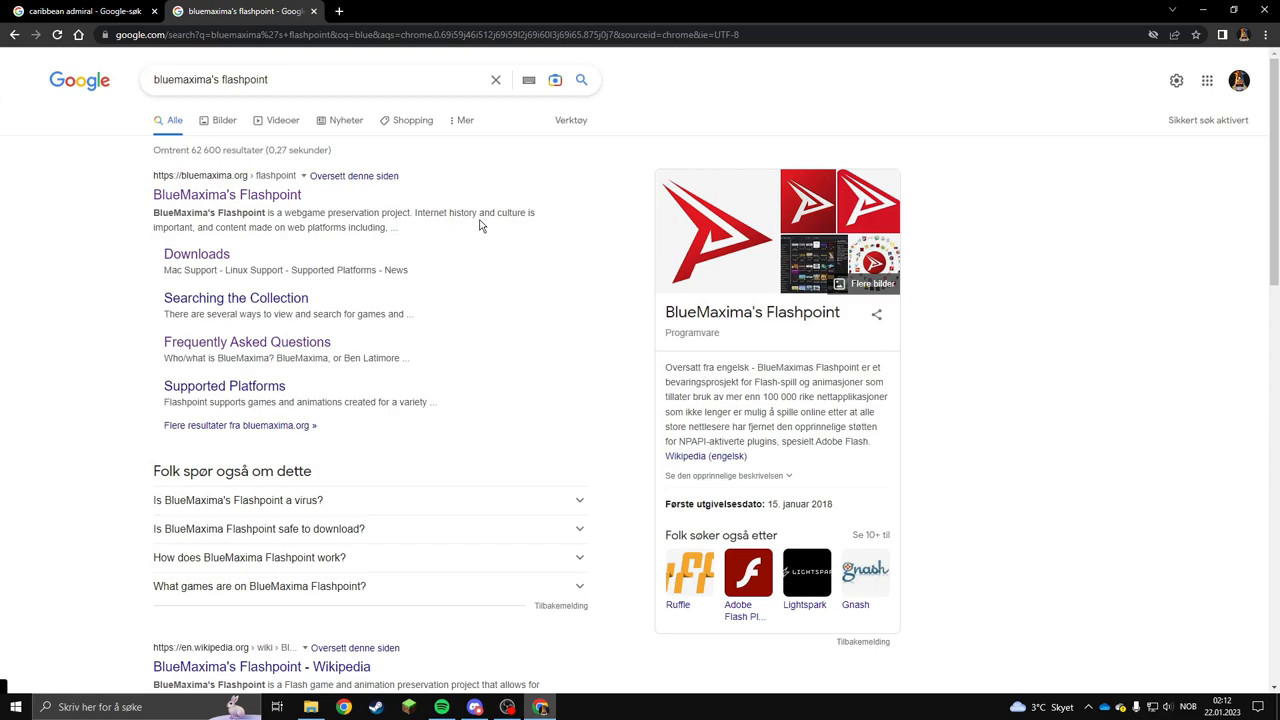
Open the Downloads sitelink under the bluemaxima.org result
left_click(300, 80)
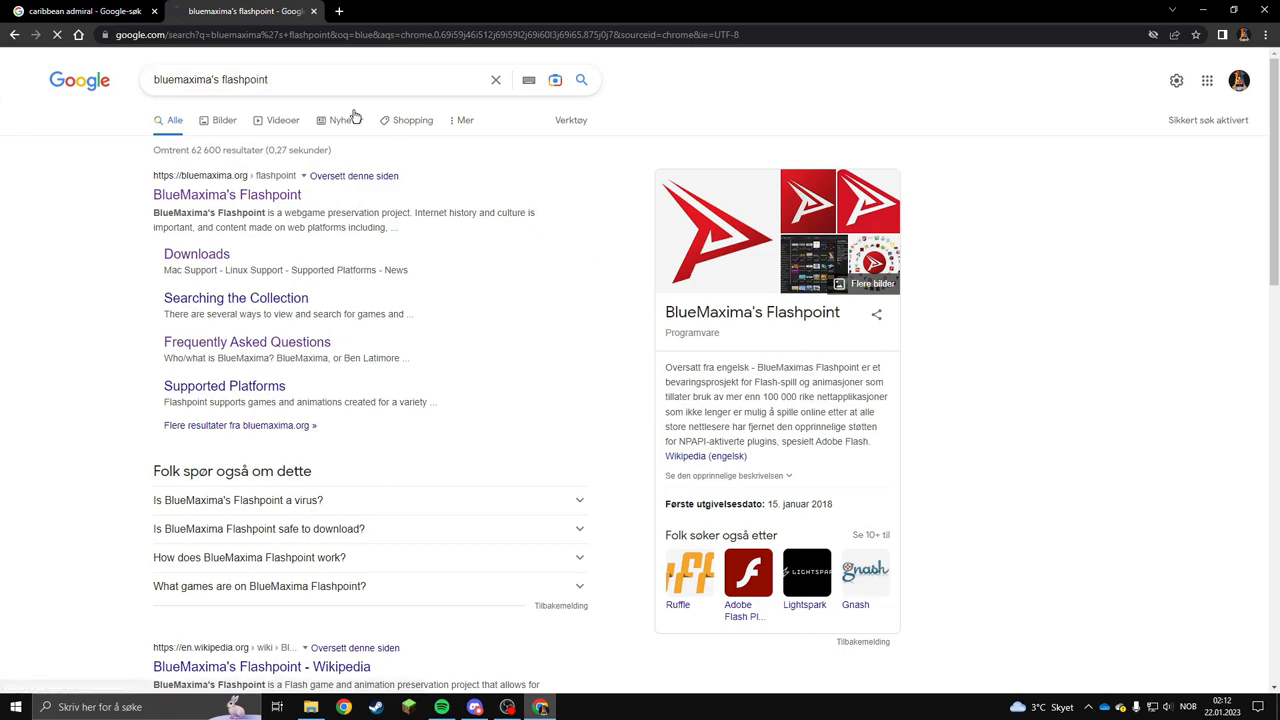
left_click(226, 194)
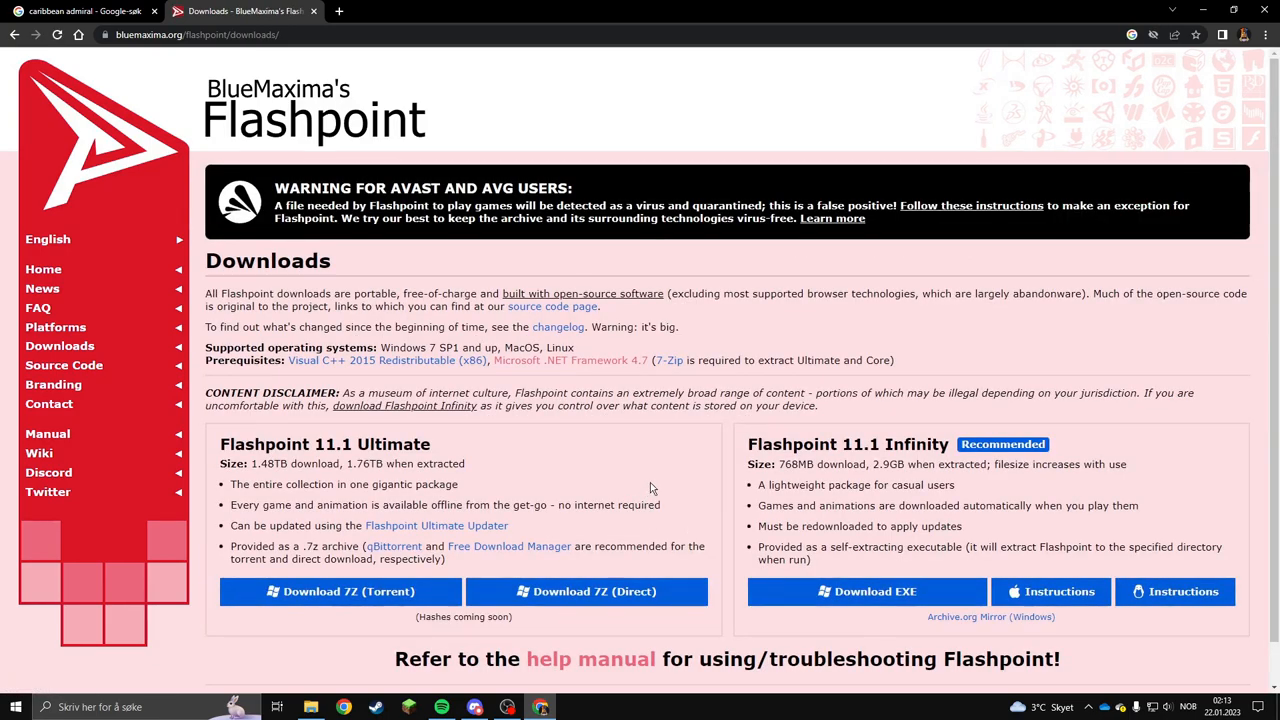
mouse_move(650, 488)
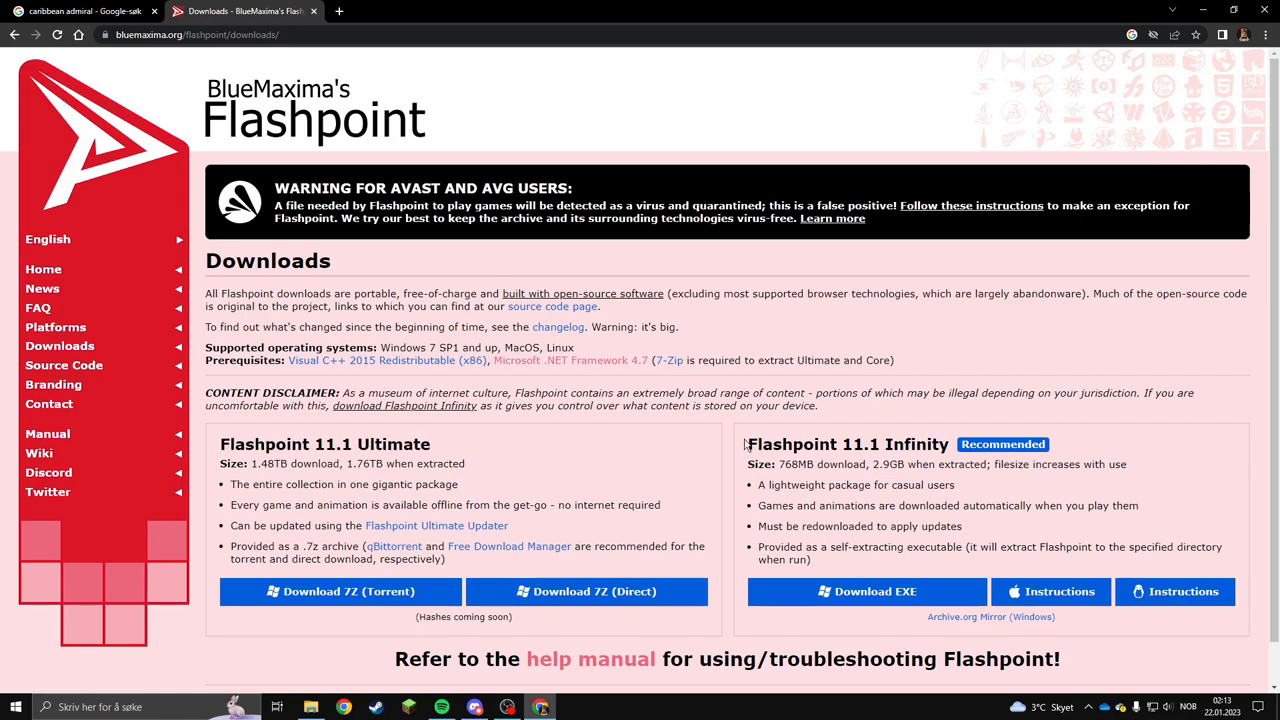
Compare Ultimate and Infinity, then download and open the Flashpoint 11.1 Infinity installer
left_click_drag(746, 444, 810, 560)
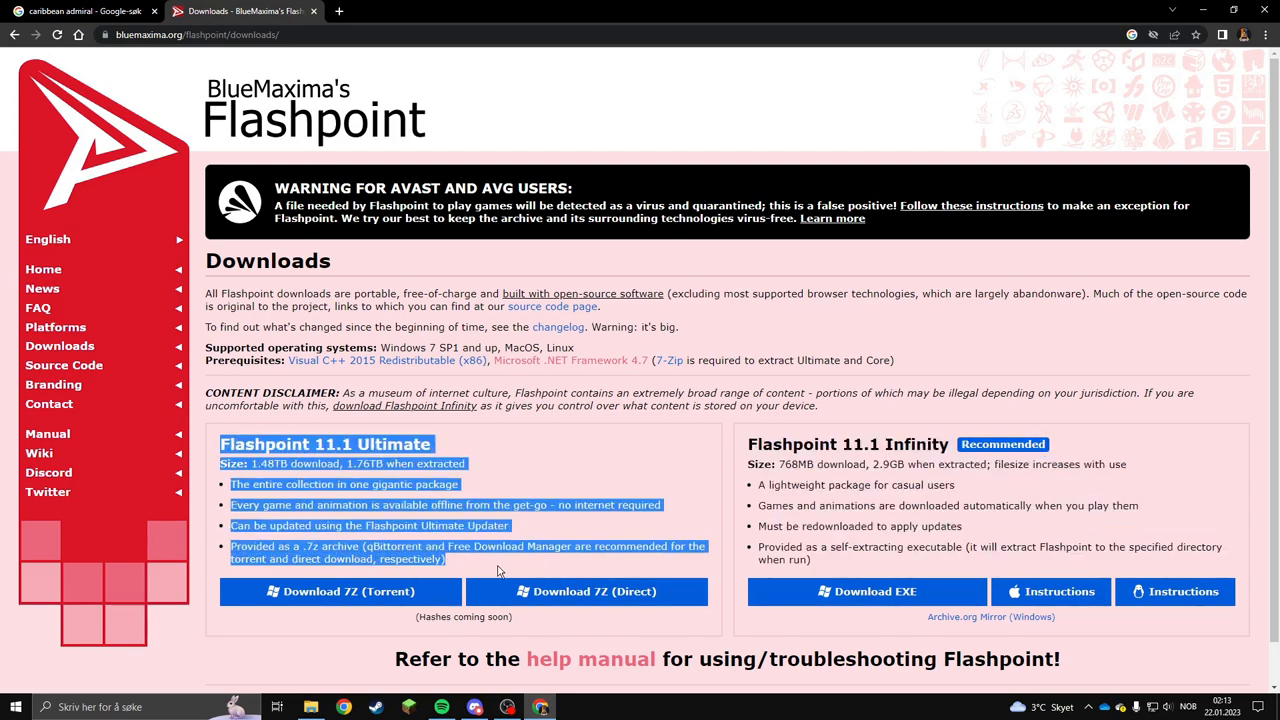
left_click(500, 571)
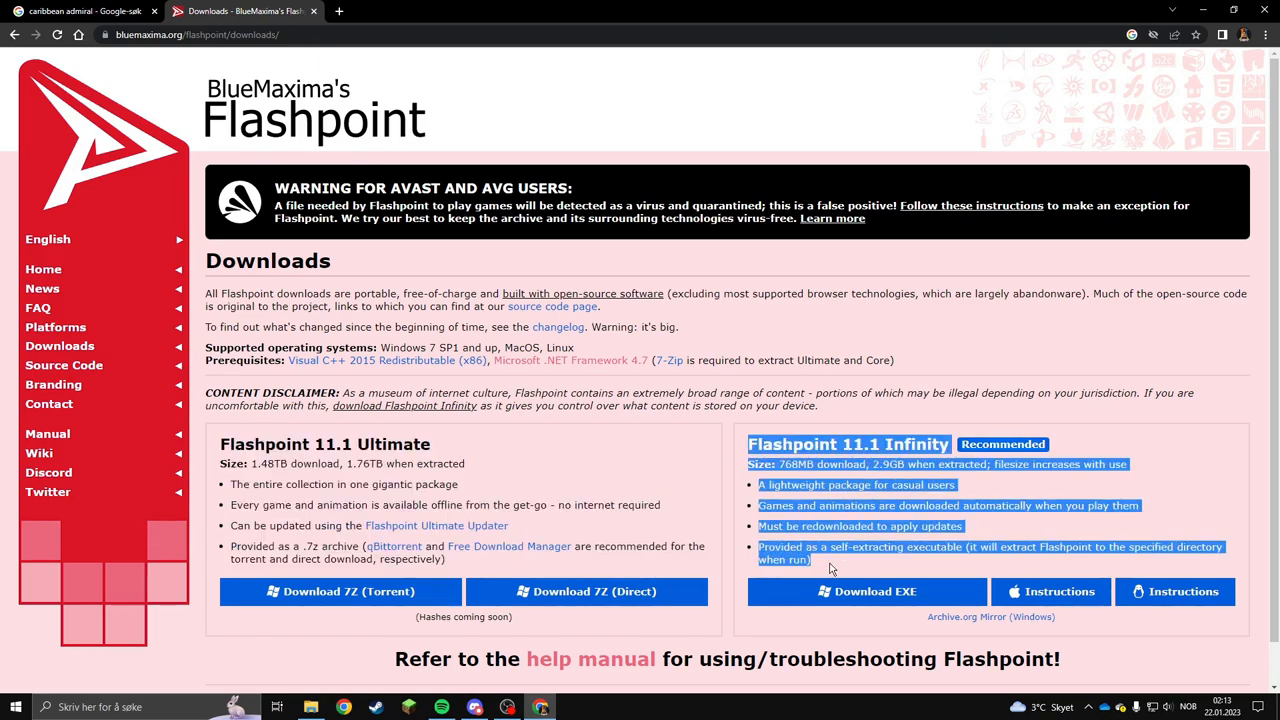
left_click(830, 567)
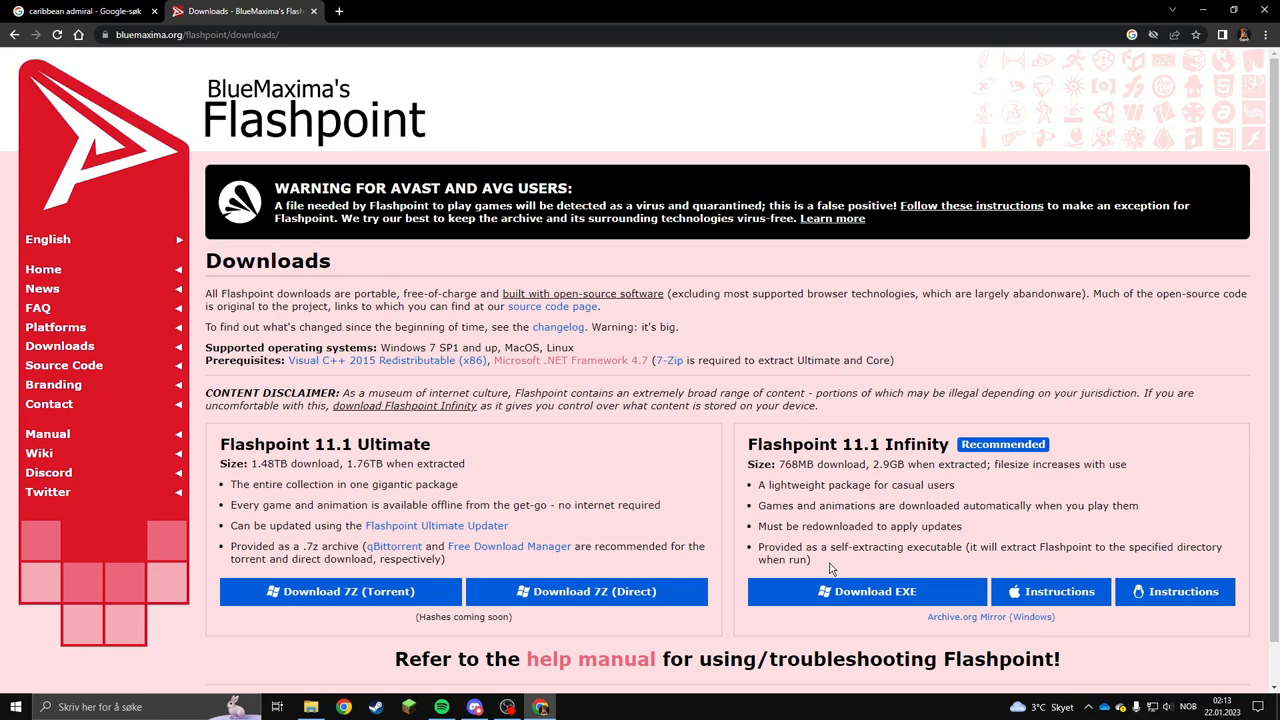
mouse_move(815, 500)
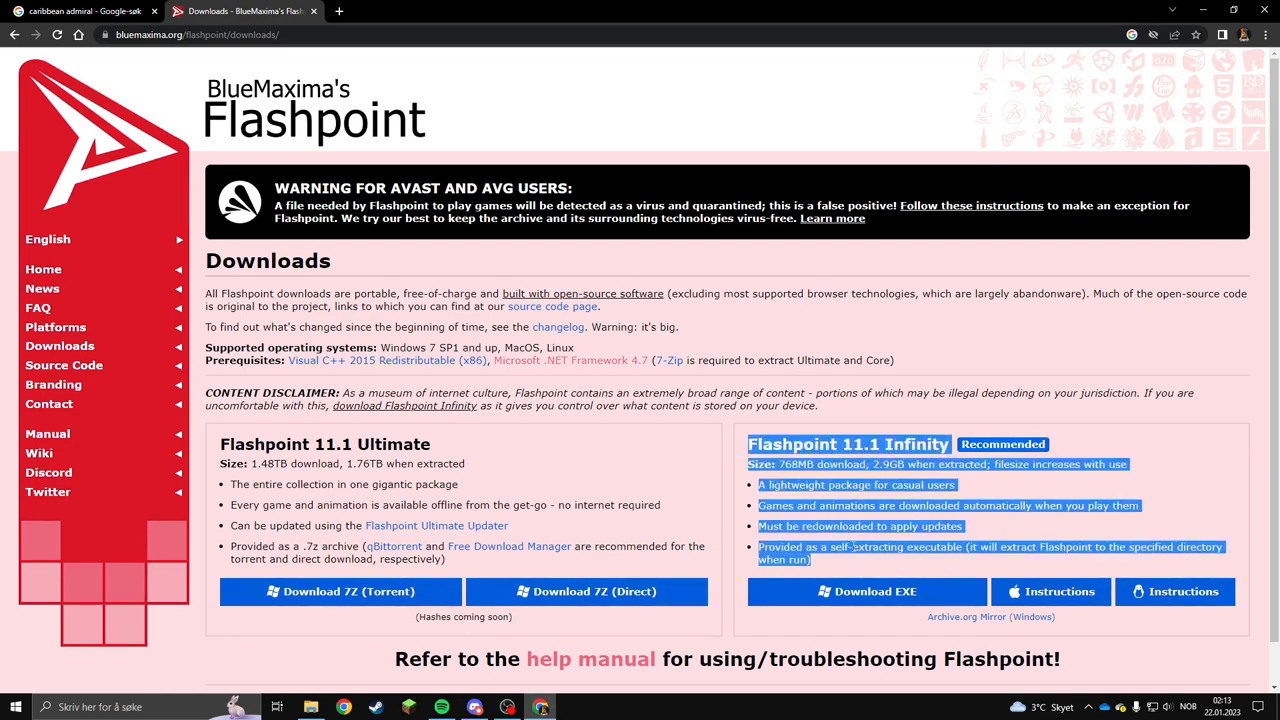
left_click(866, 591)
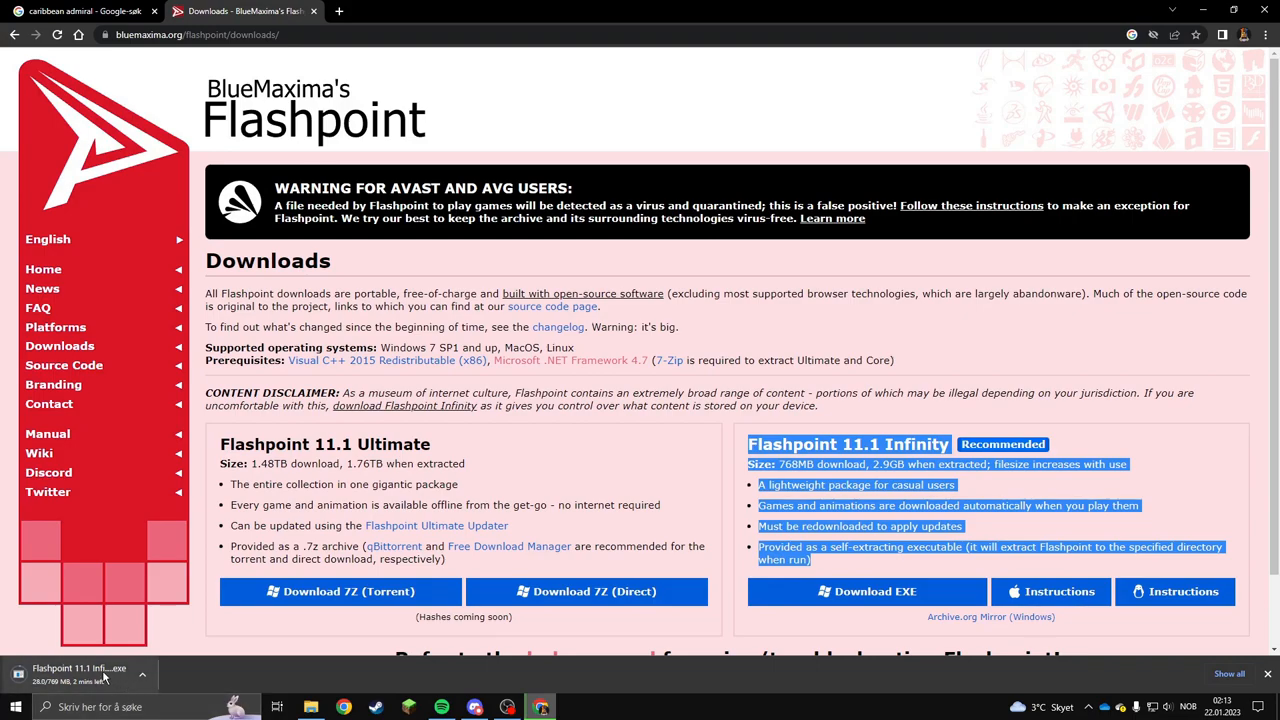
left_click(142, 674)
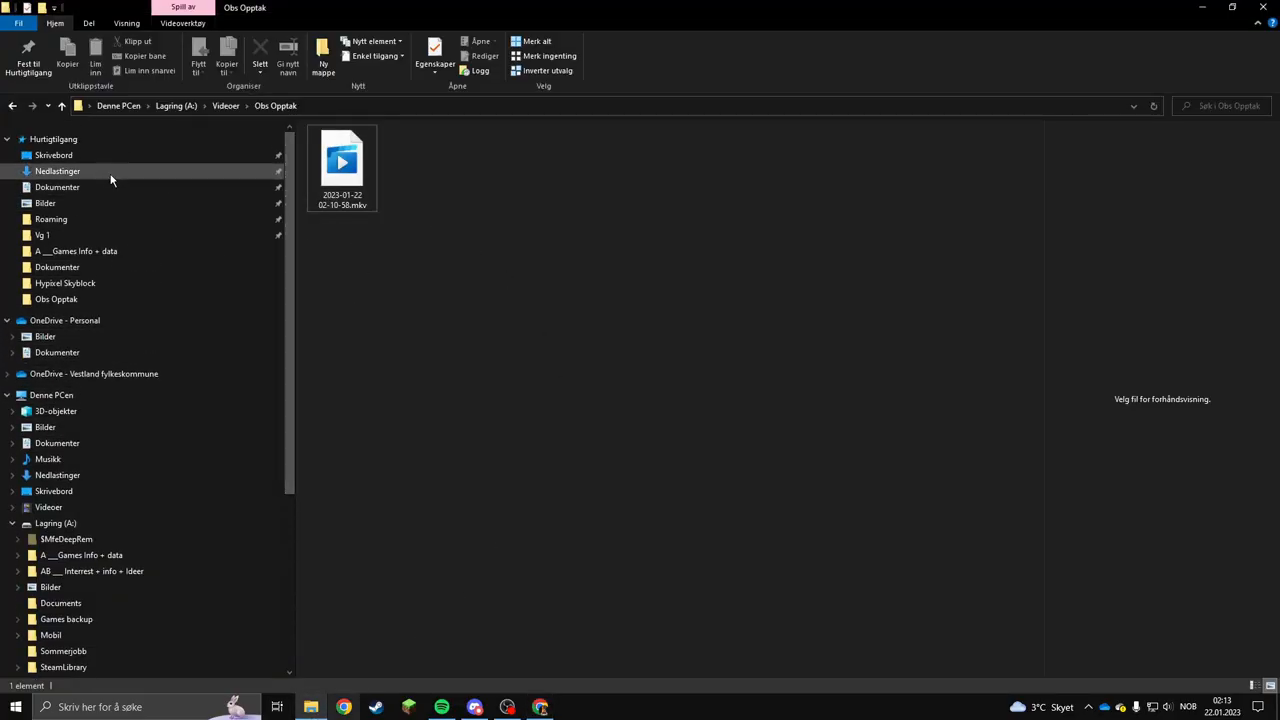
In Nedlastinger, run the Flashpoint exe, cancel 7-Zip, and select the Infinity folder
left_click(57, 170)
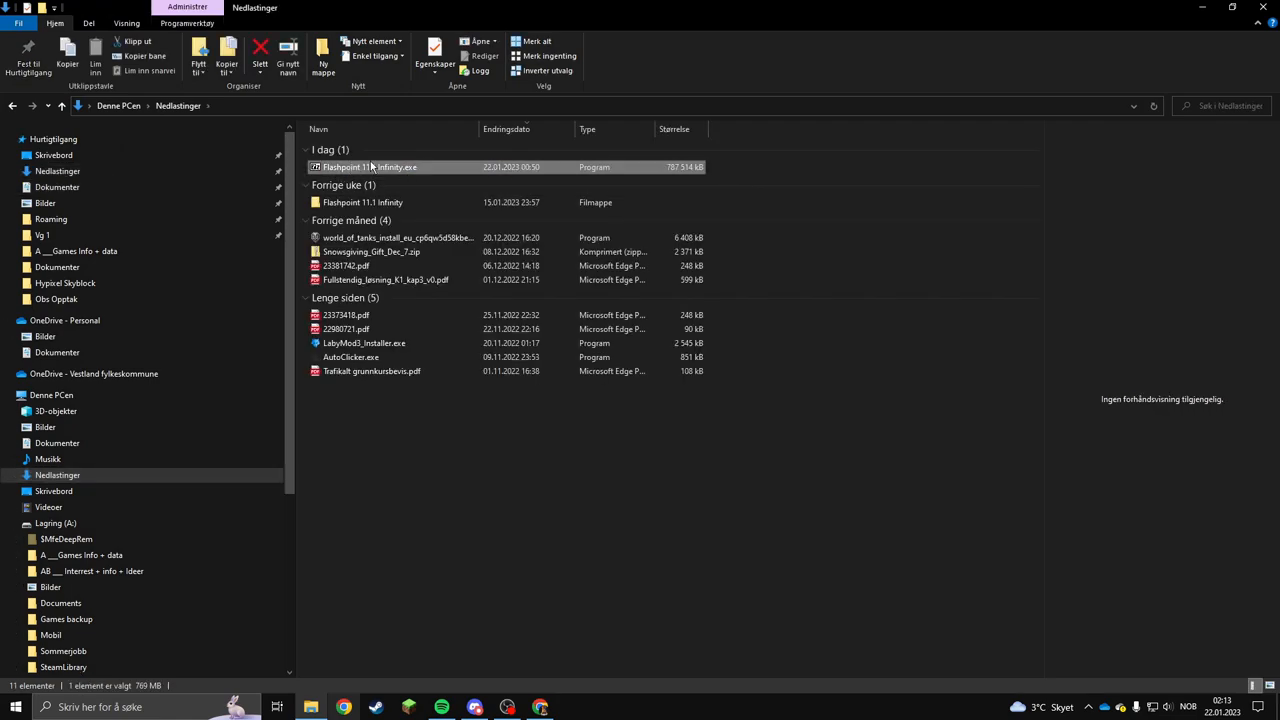
double_click(368, 166)
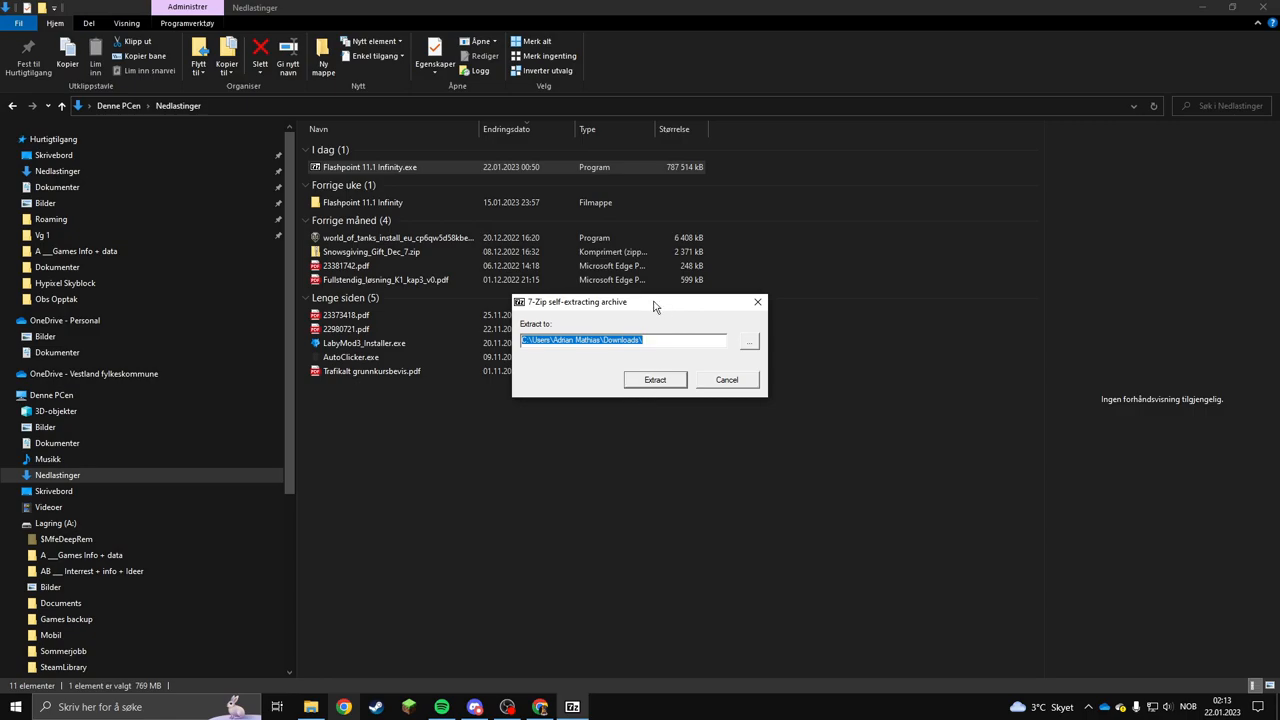
left_click(655, 379)
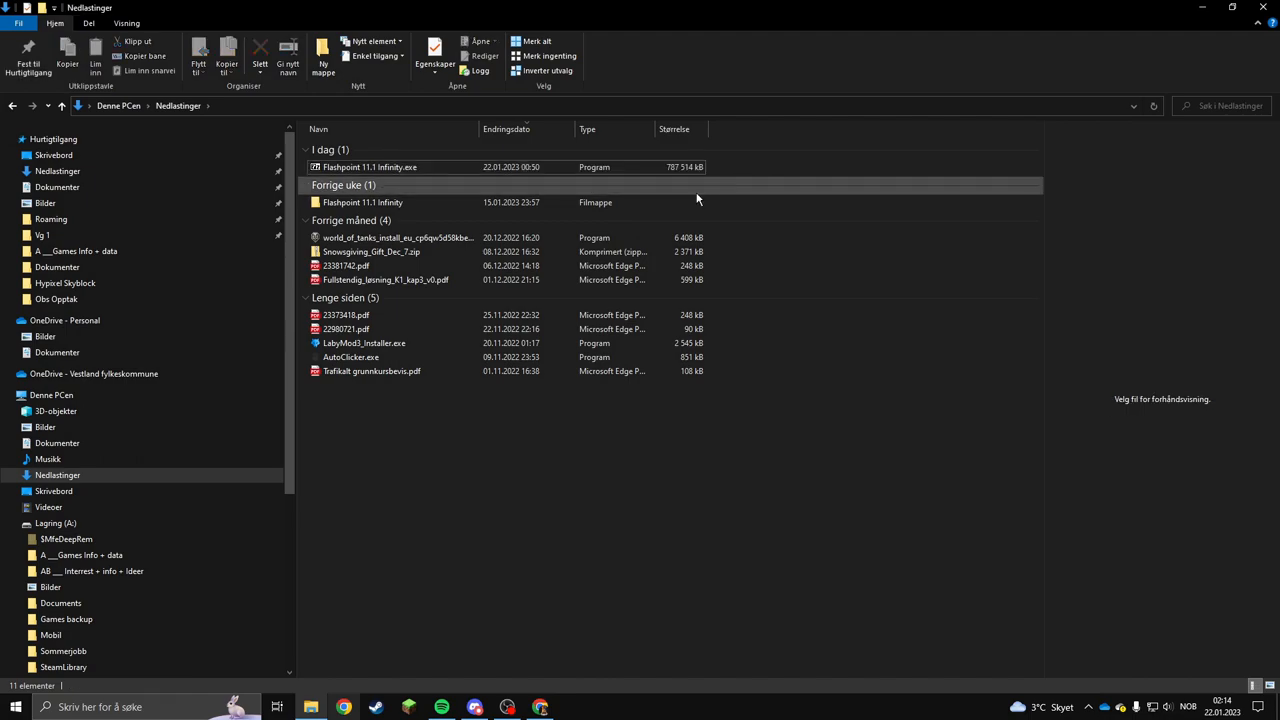
left_click(362, 202)
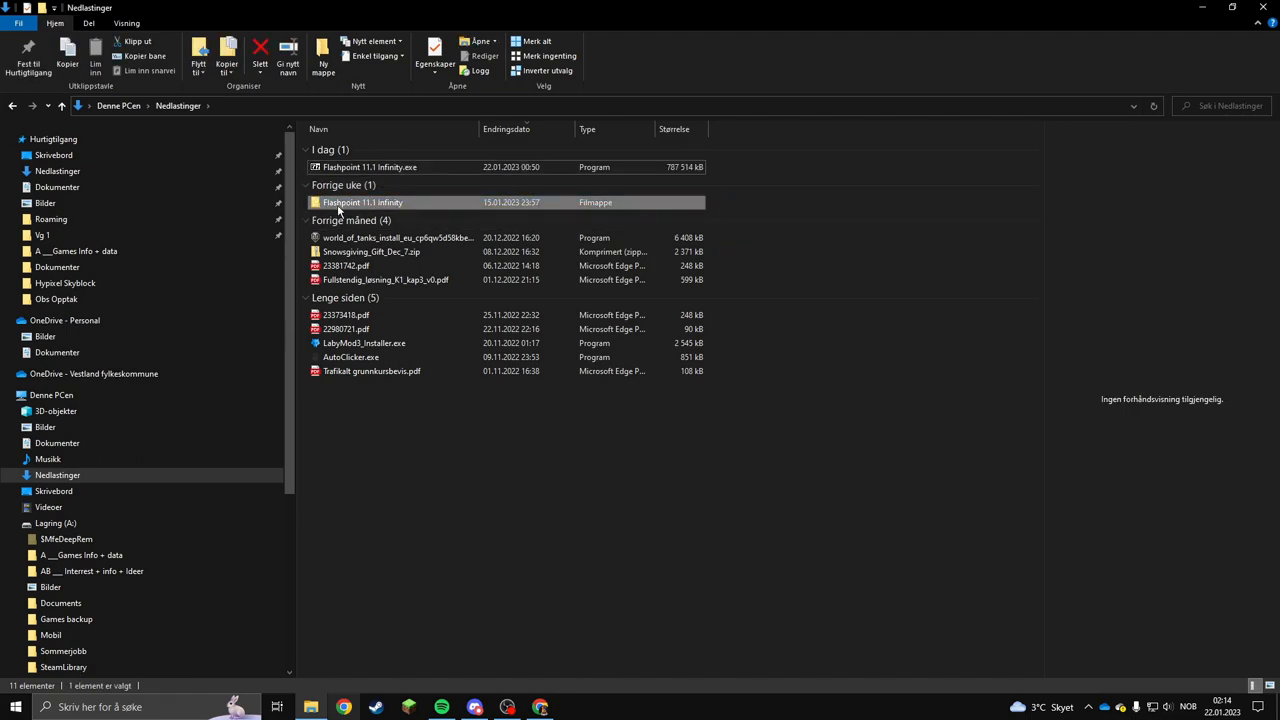
mouse_move(740, 207)
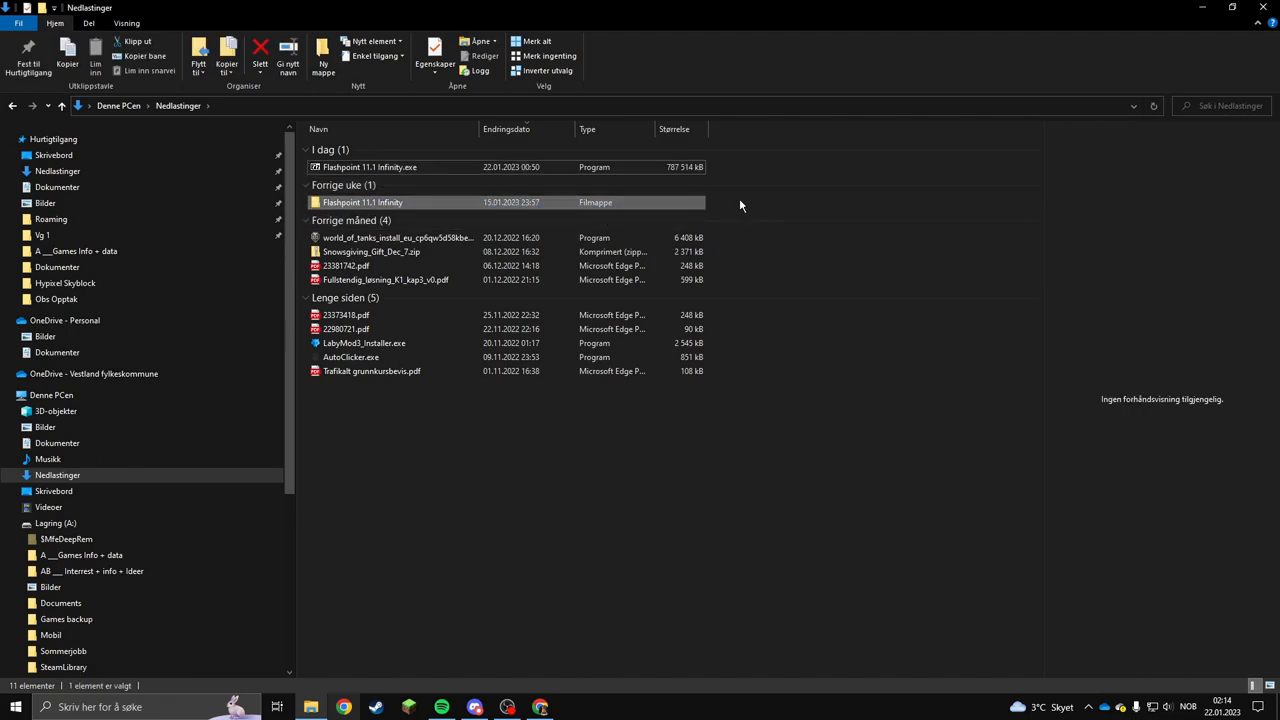
Open the Flashpoint 11.1 Infinity folder and run start-flashpoint.exe
double_click(362, 202)
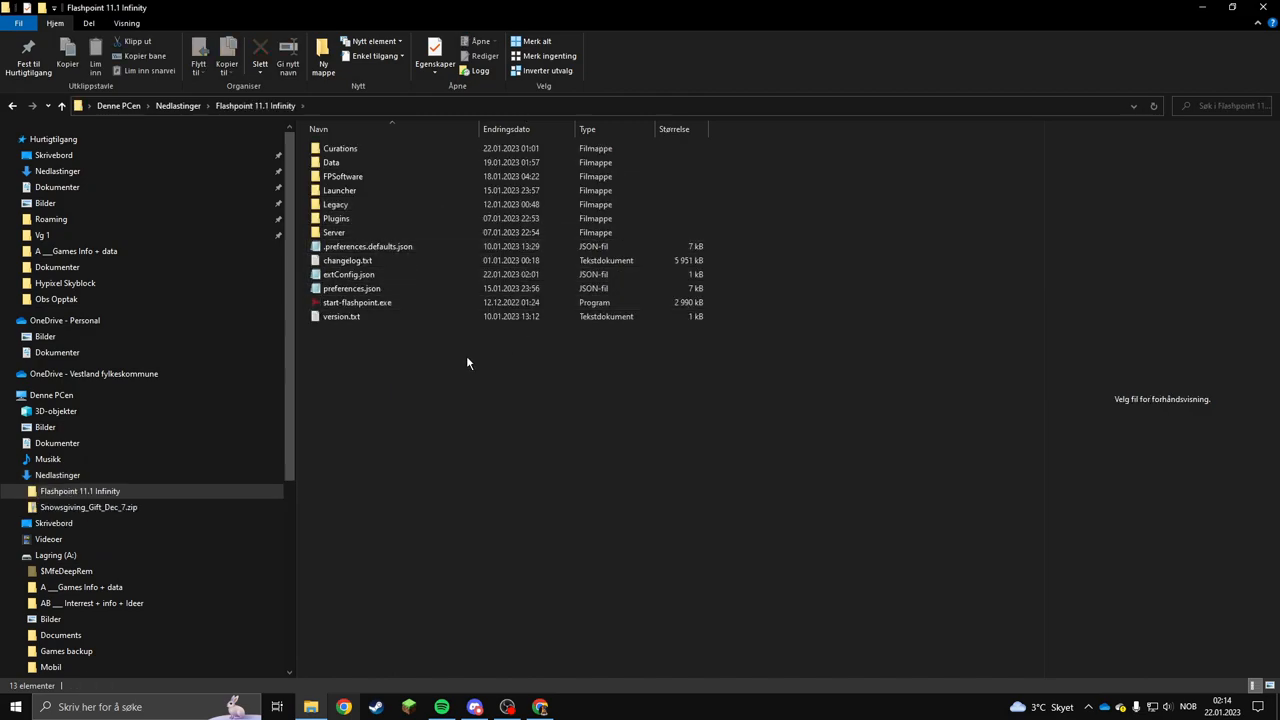
key("ctrl+a")
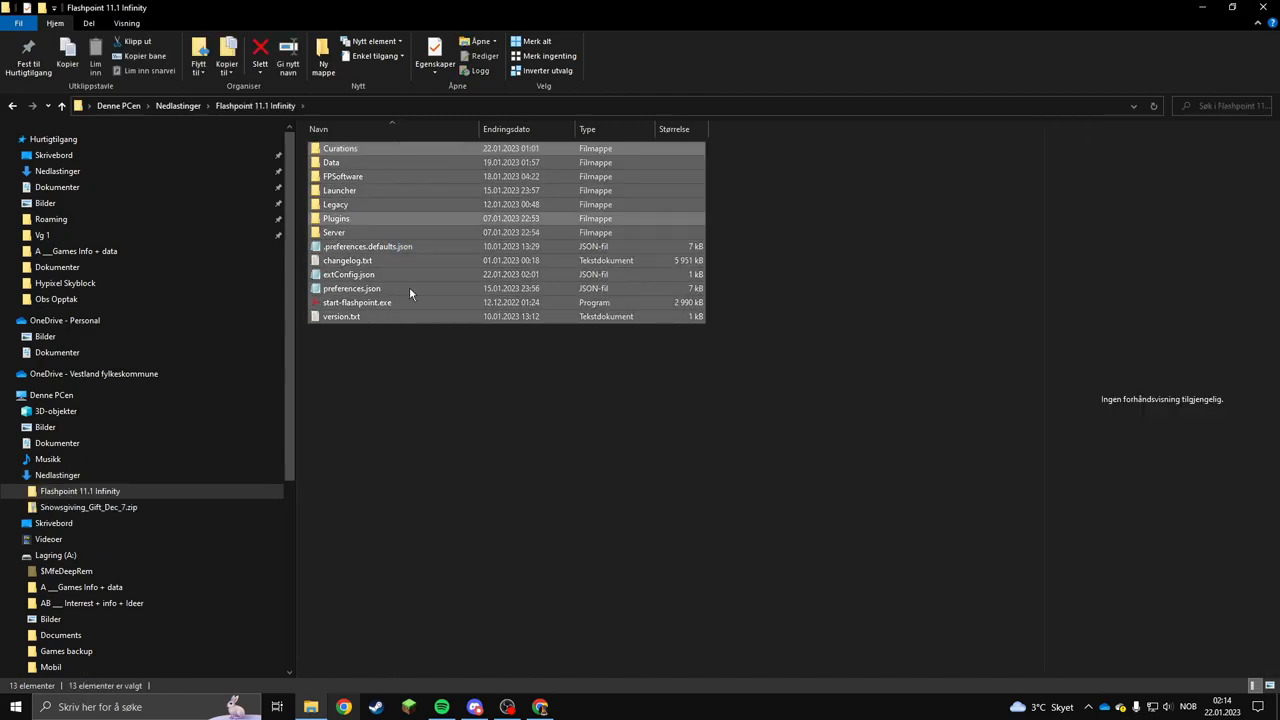
left_click(331, 162)
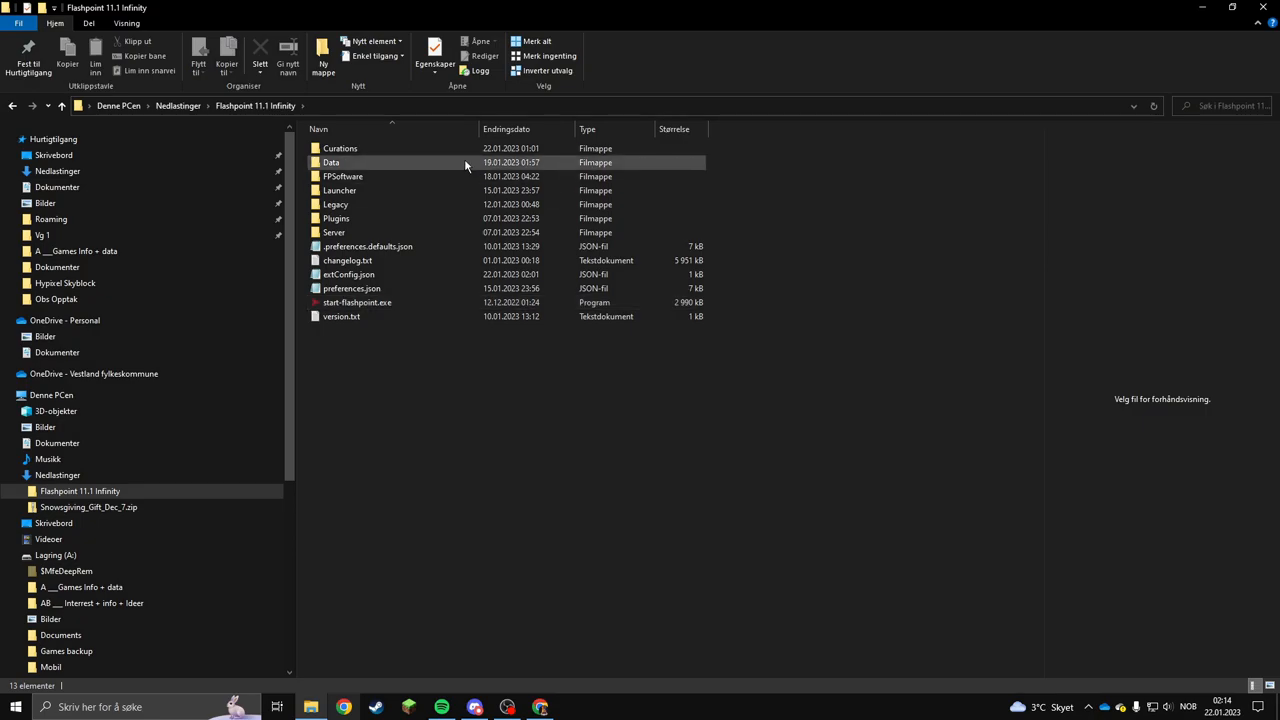
left_click(357, 302)
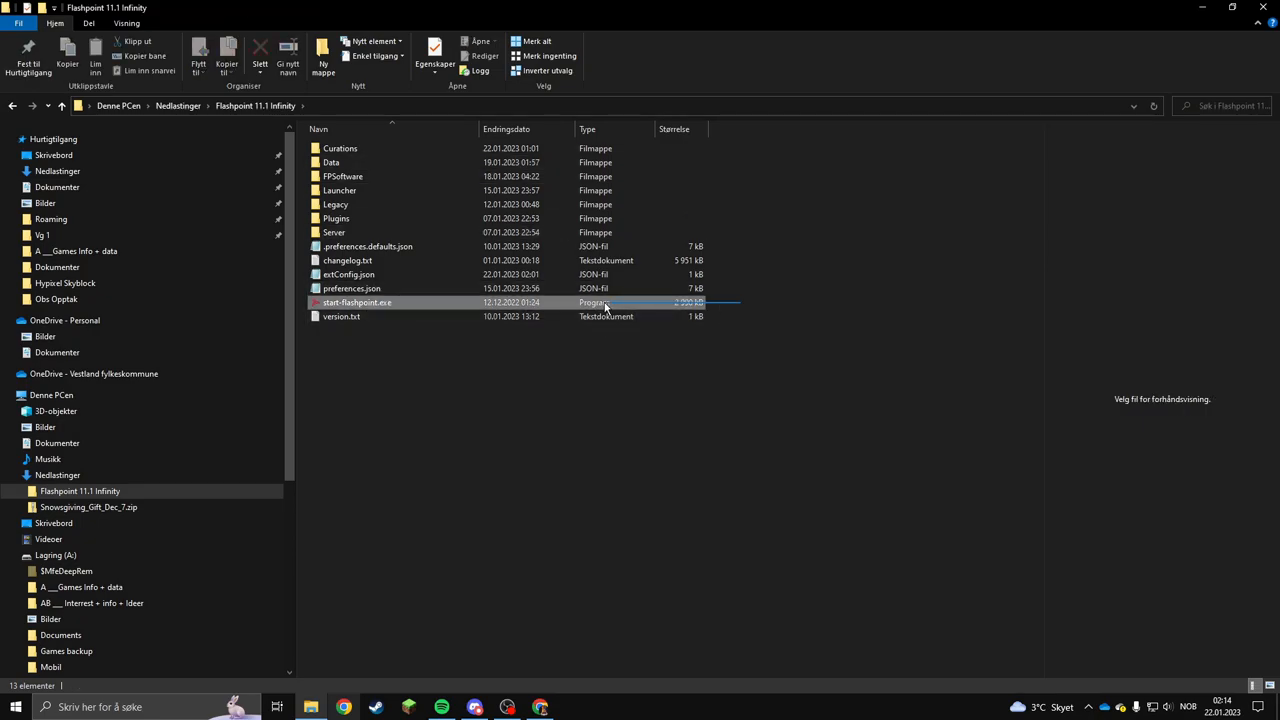
left_click(357, 302)
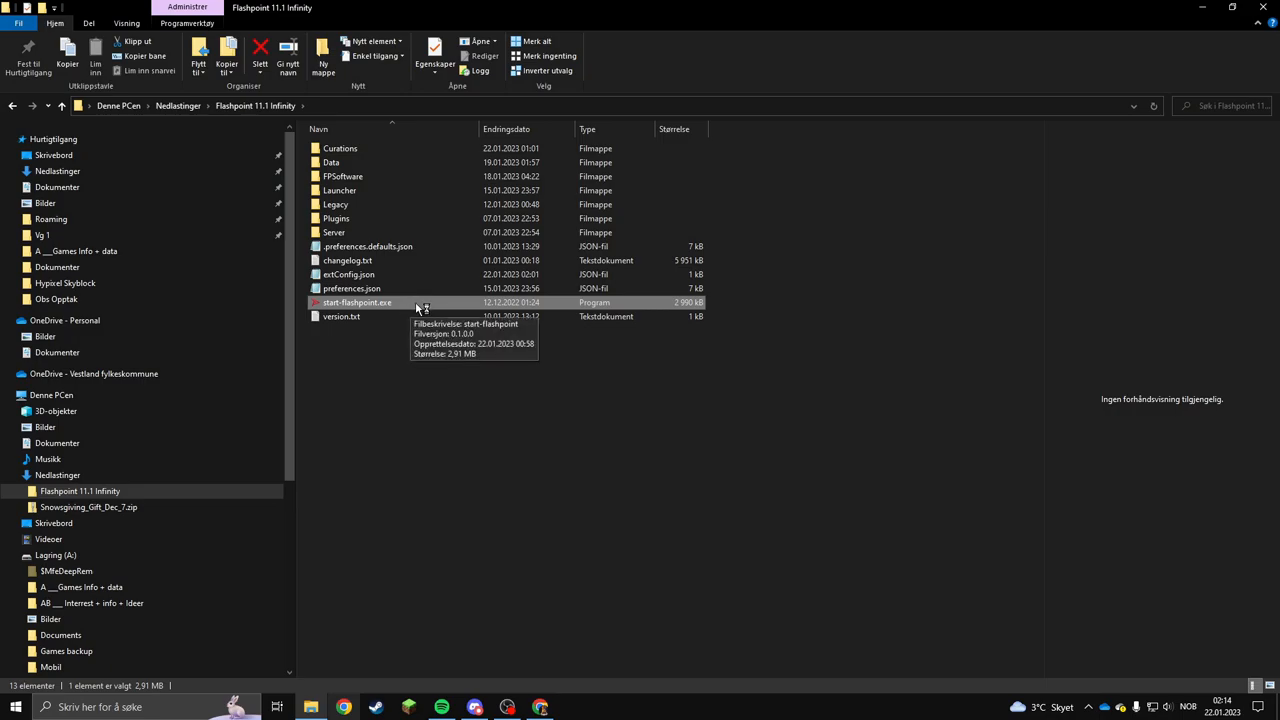
double_click(357, 302)
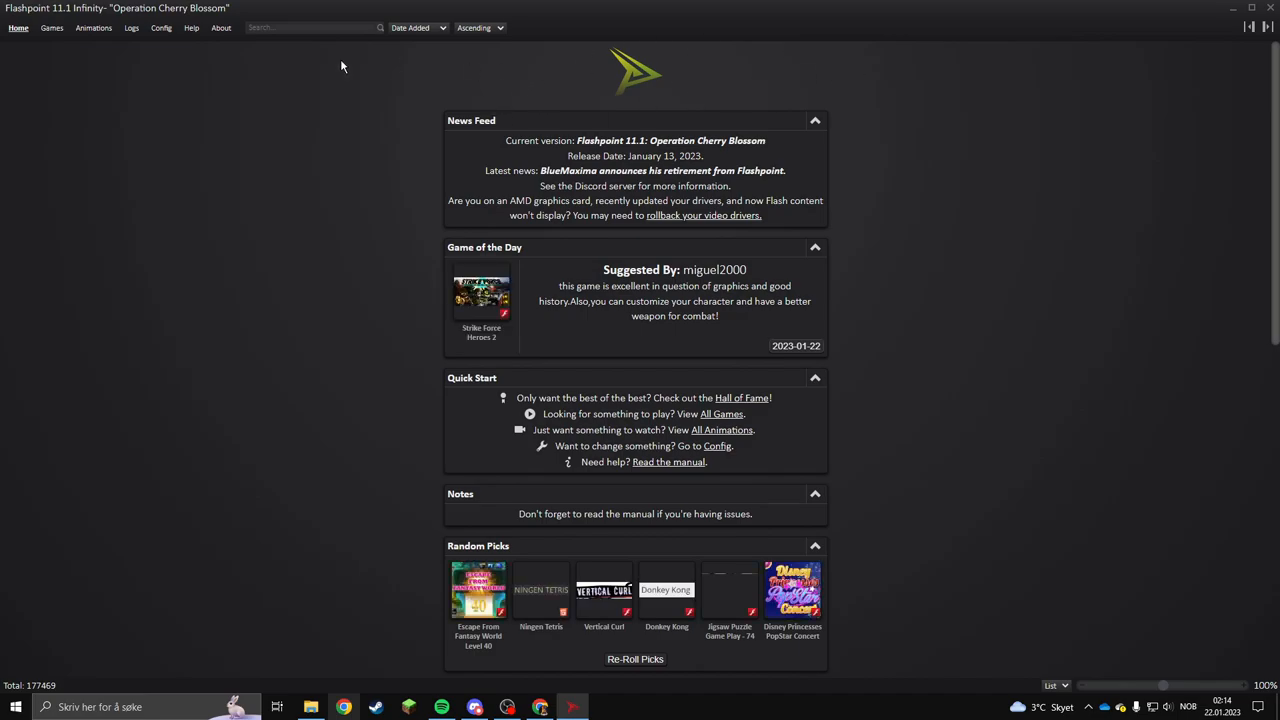
Browse the Games library, viewing Territory War, Fancy Pants Adventures and Strike Force Heroes
left_click(51, 27)
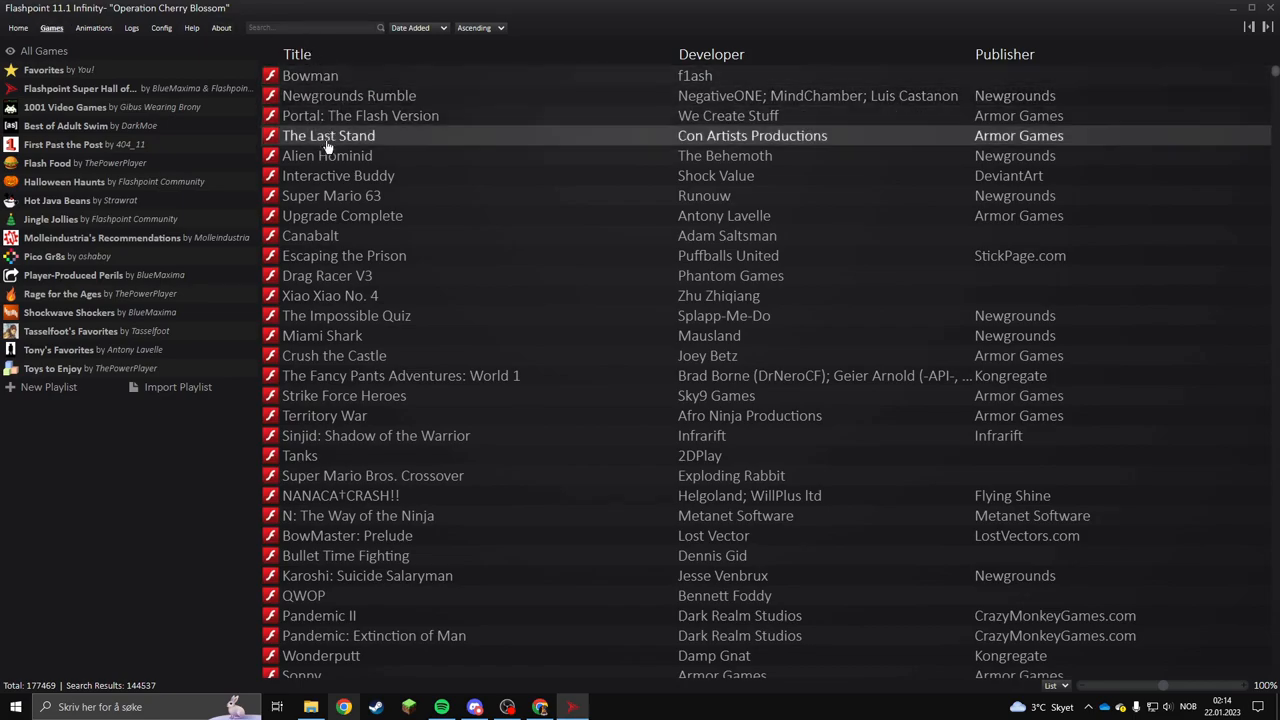
left_click(324, 415)
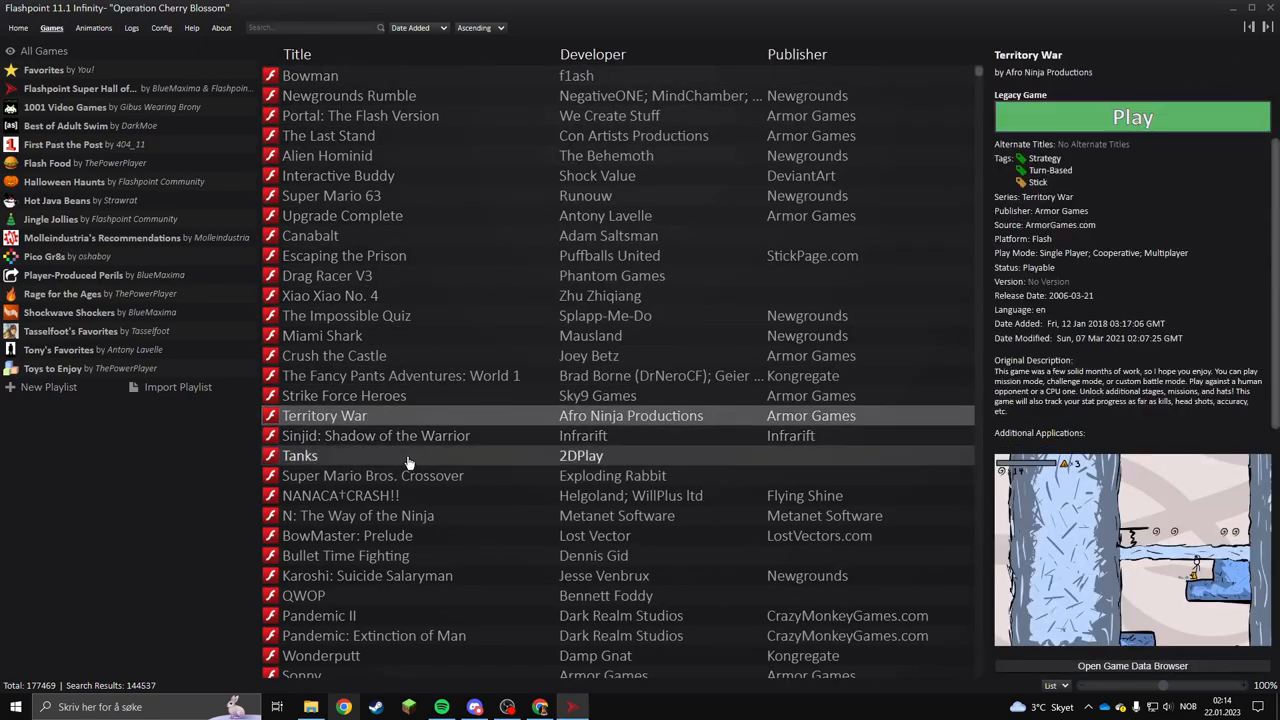
left_click(400, 375)
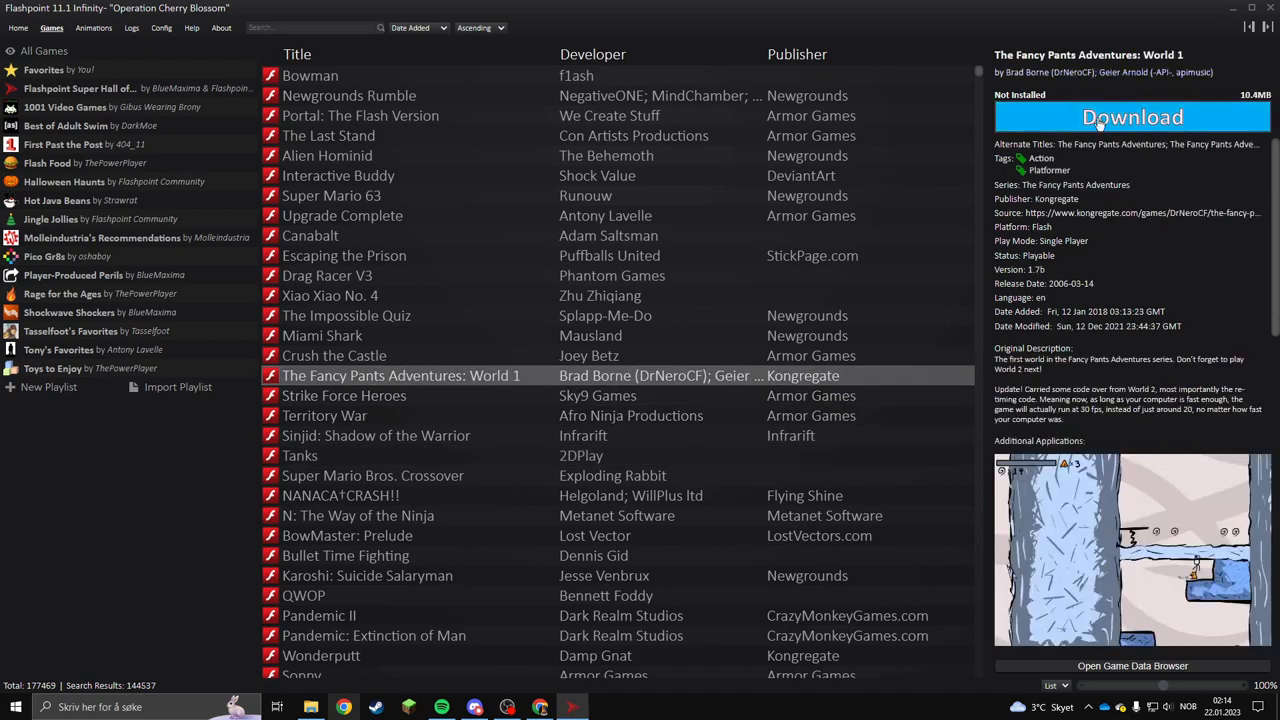
left_click(343, 395)
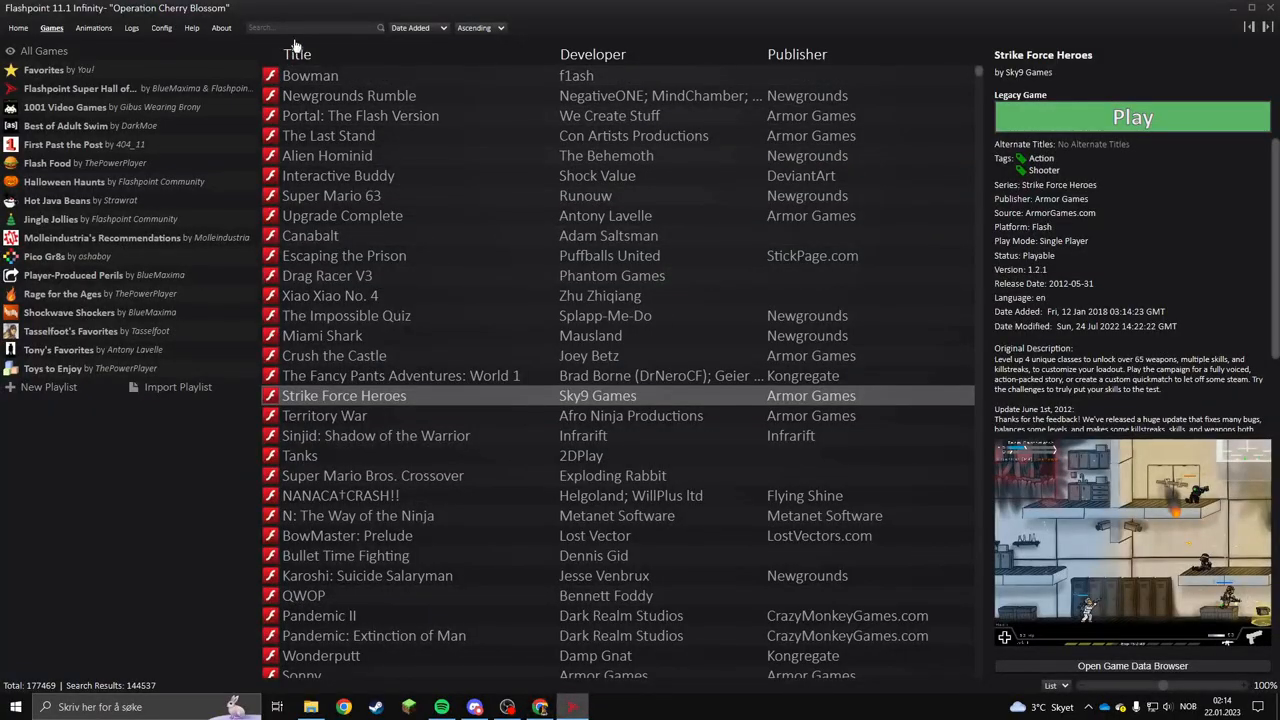
mouse_move(310, 48)
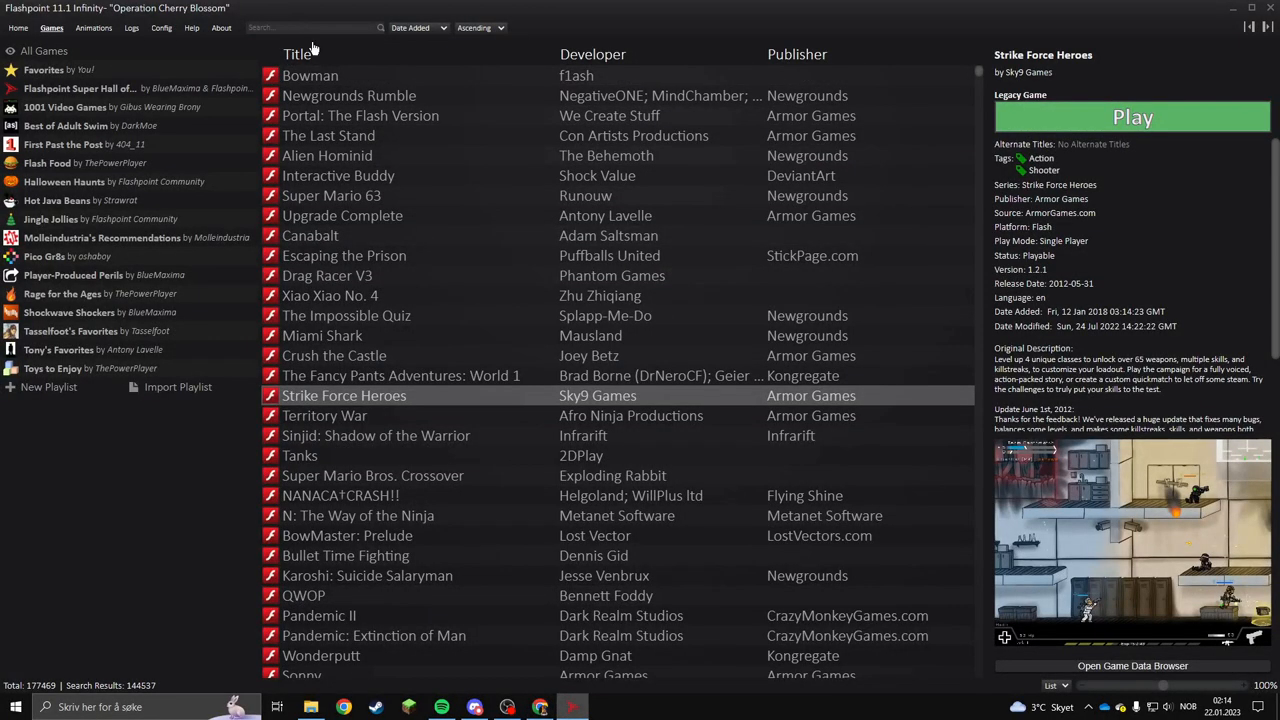
Search 'caribbean admiral' and show Caribbean Admiral's details
type("caribbean admiral")
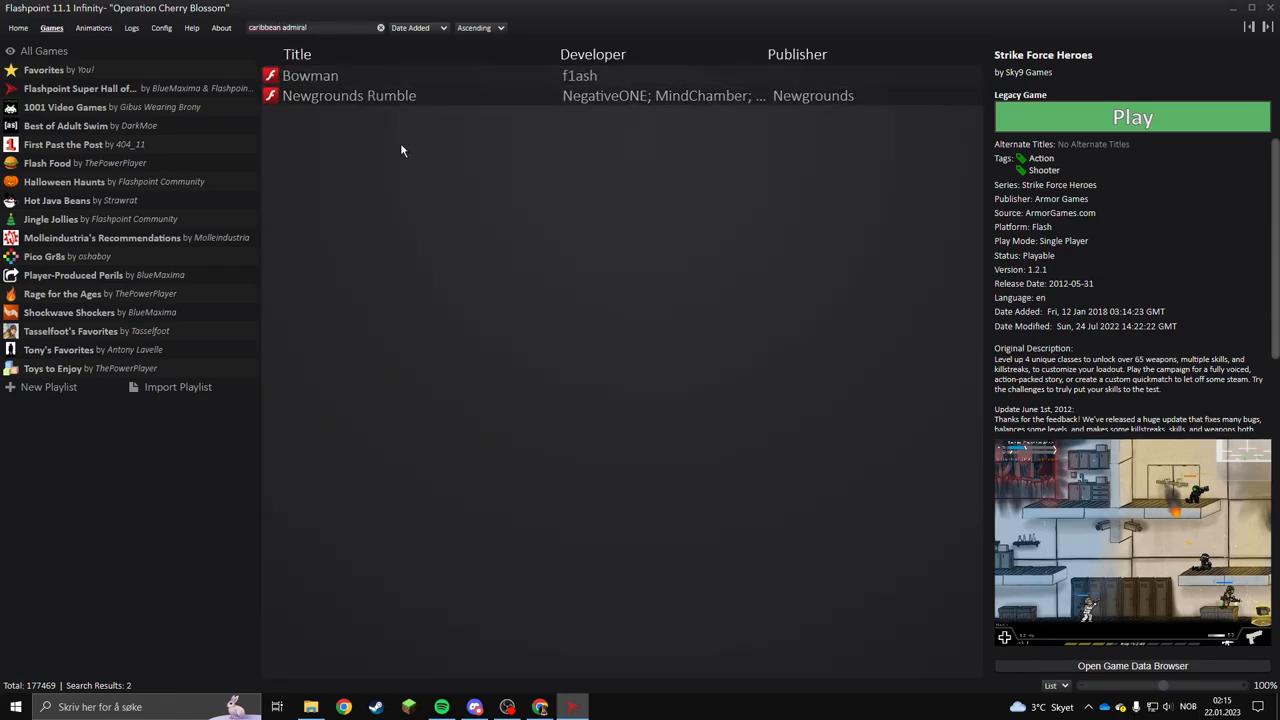
left_click(341, 75)
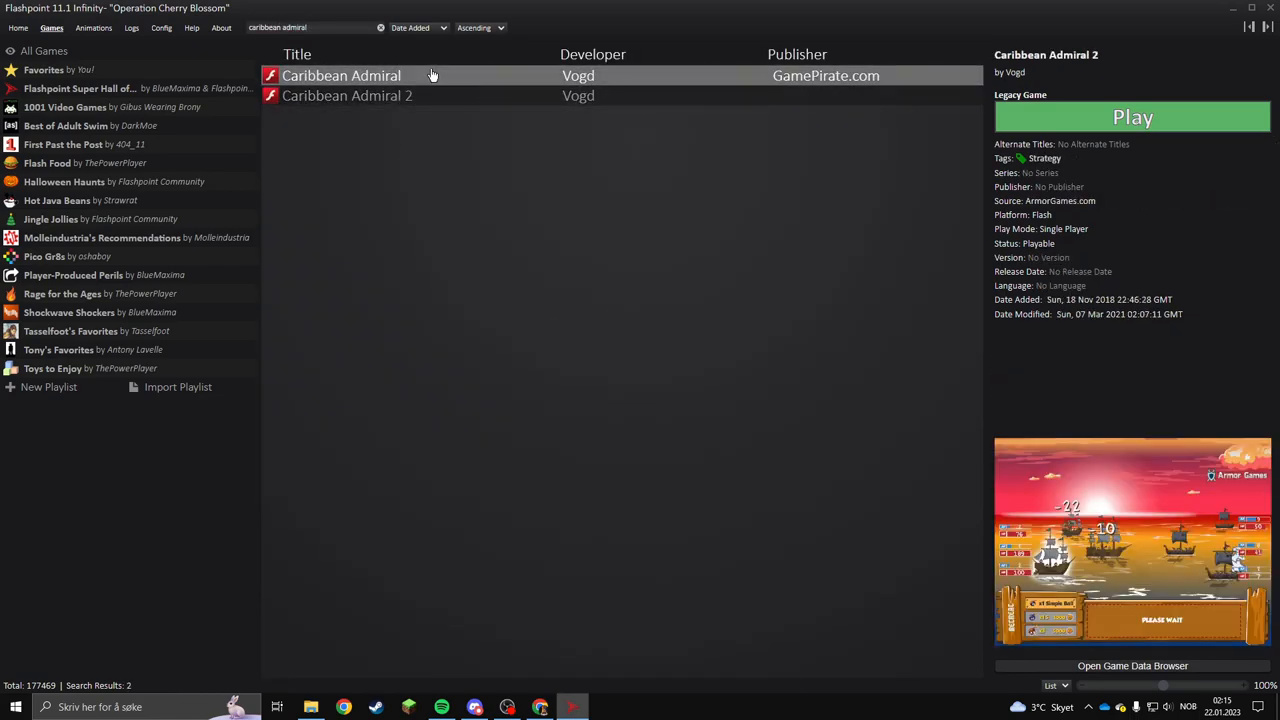
left_click(341, 75)
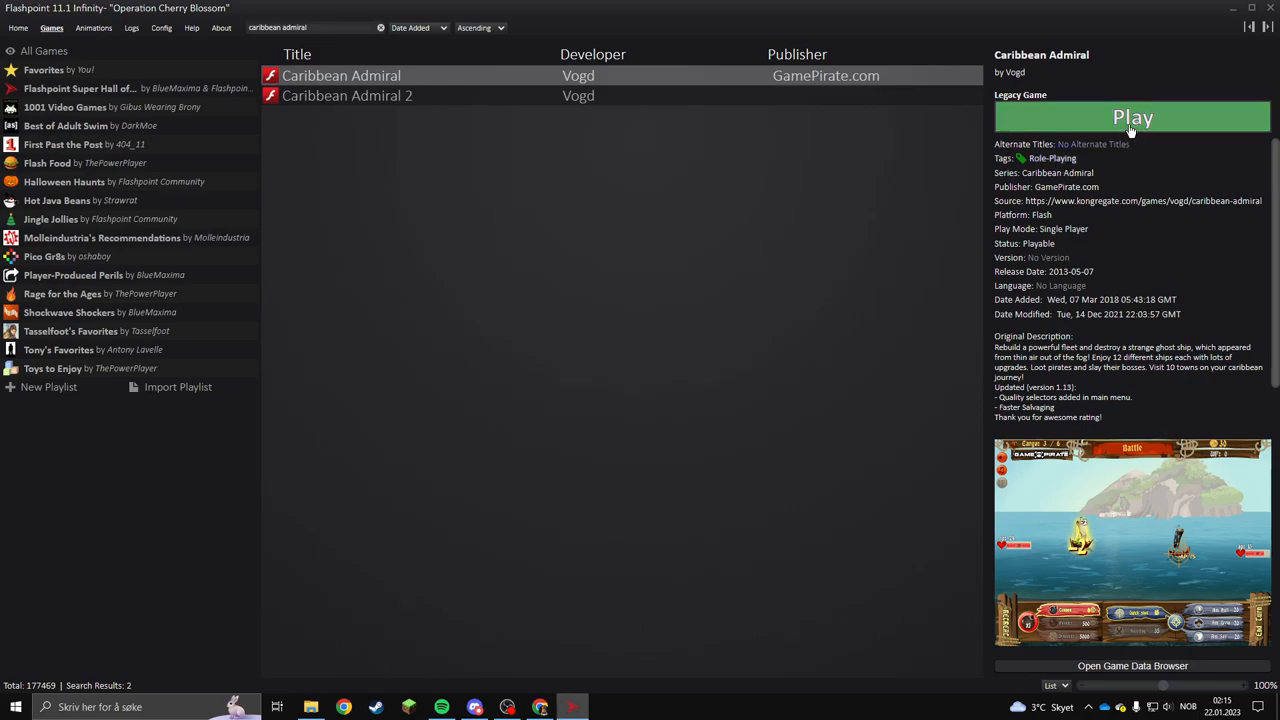
Play Caribbean Admiral maximized, passing the title screen and main menu to the global map
left_click(1132, 117)
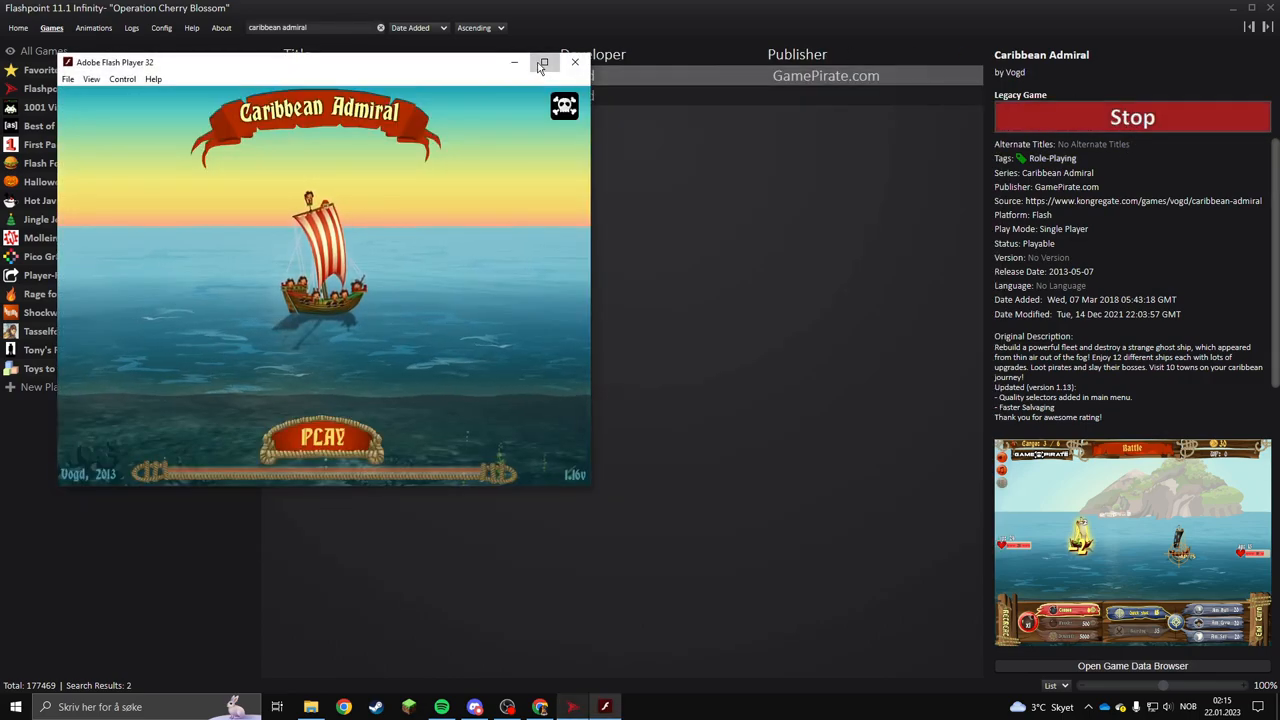
left_click(543, 62)
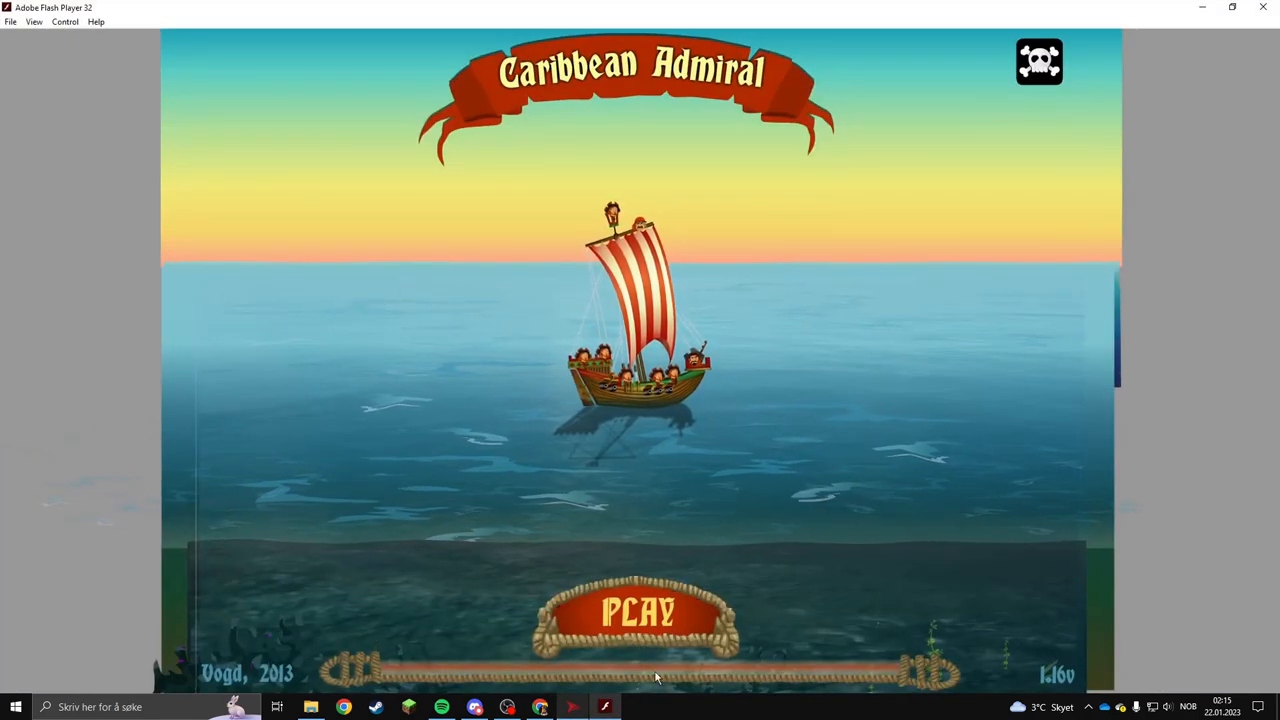
left_click(639, 613)
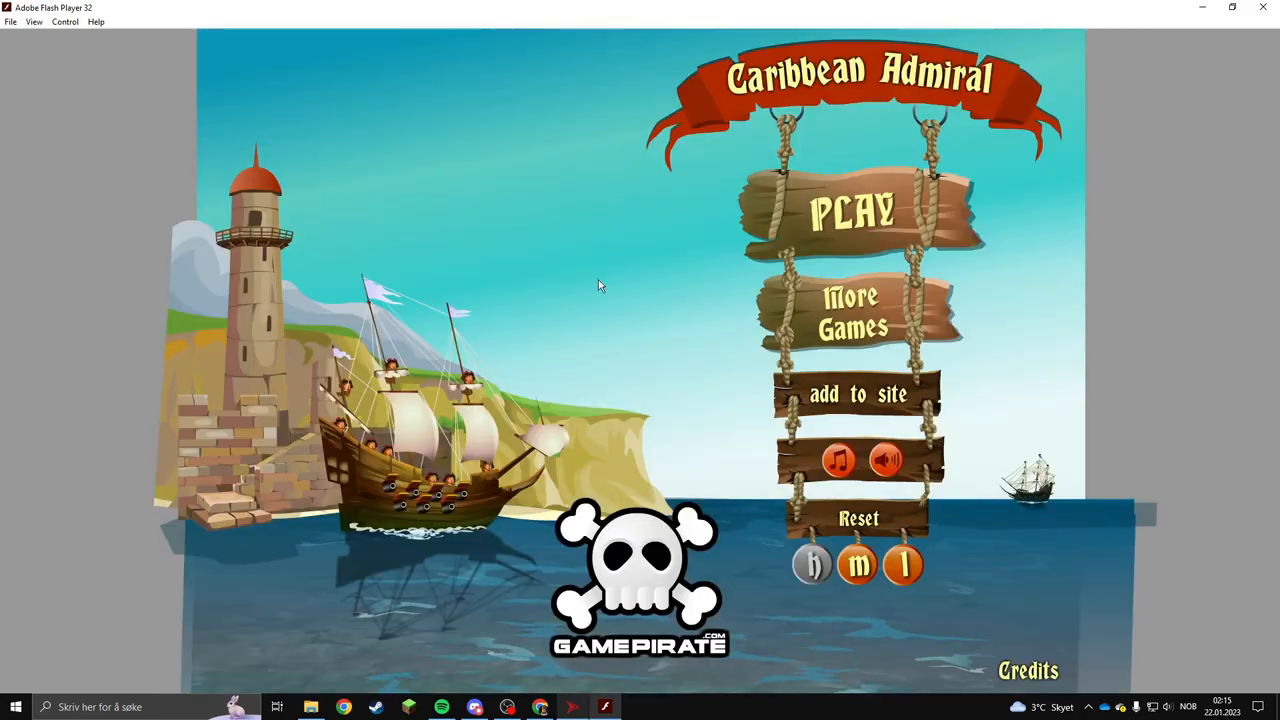
left_click(852, 210)
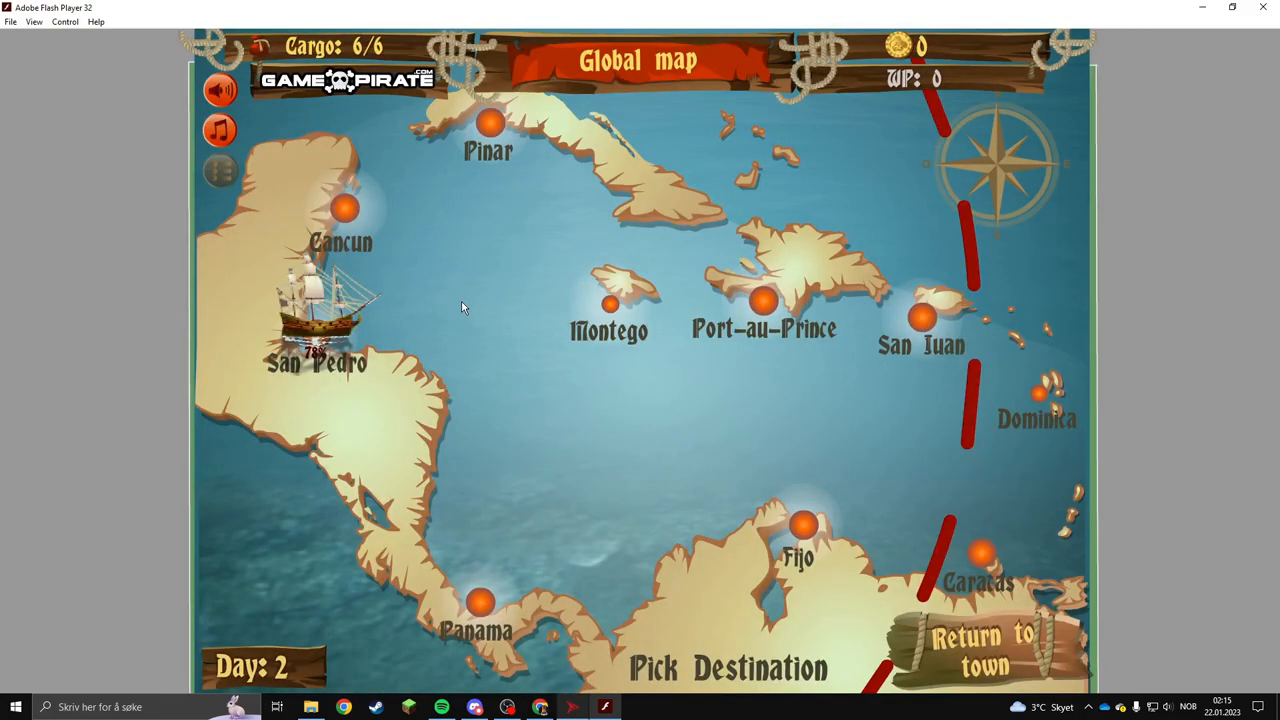